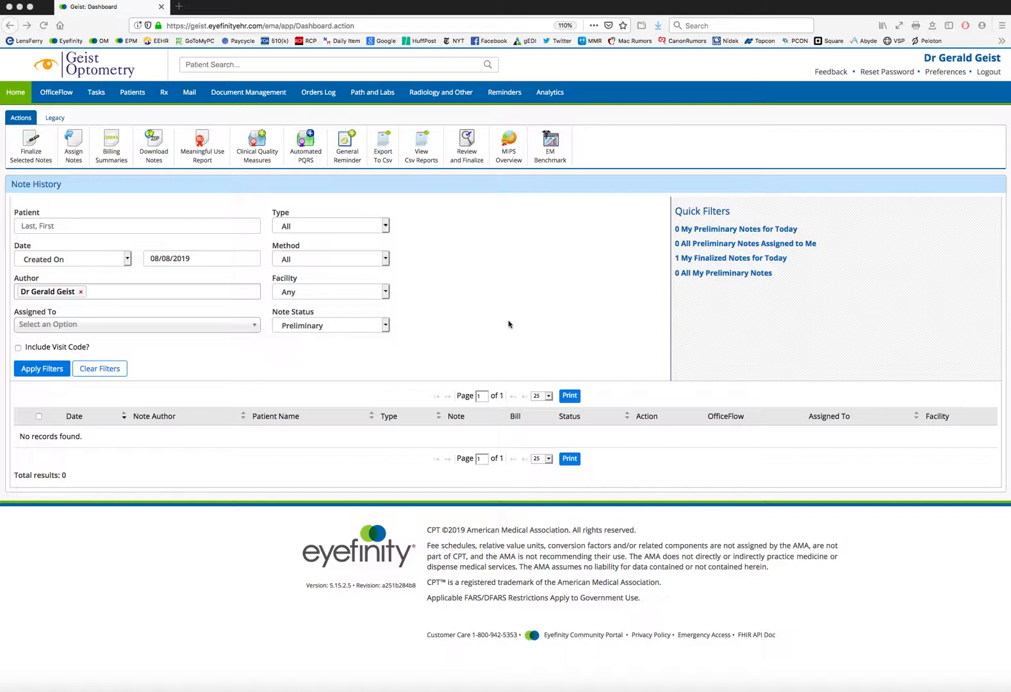
pyautogui.moveTo(516, 324)
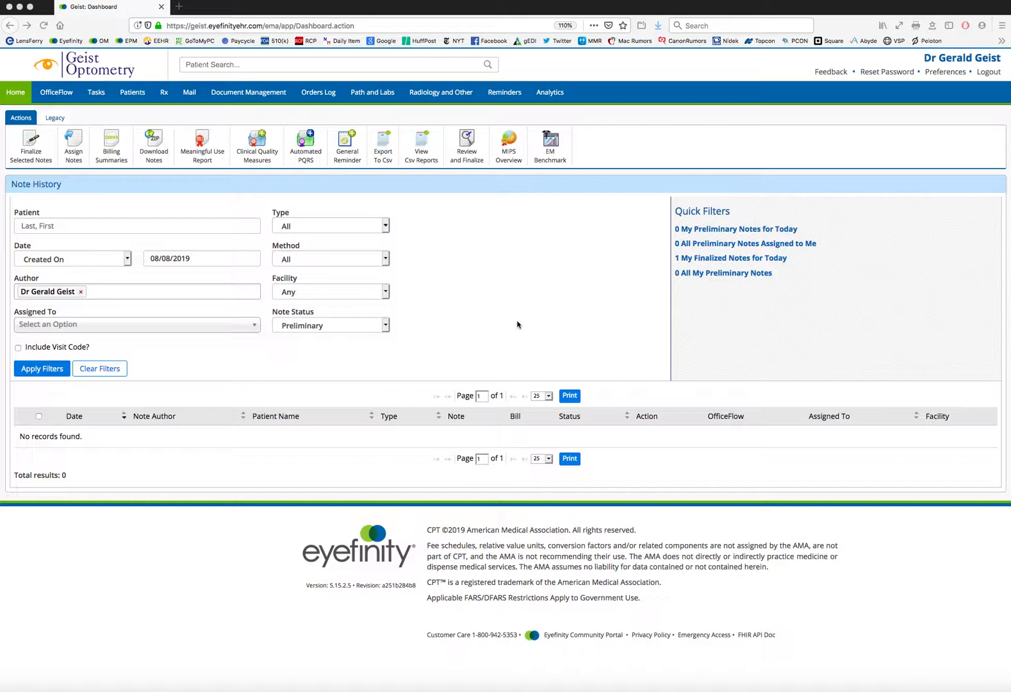
pyautogui.moveTo(502, 290)
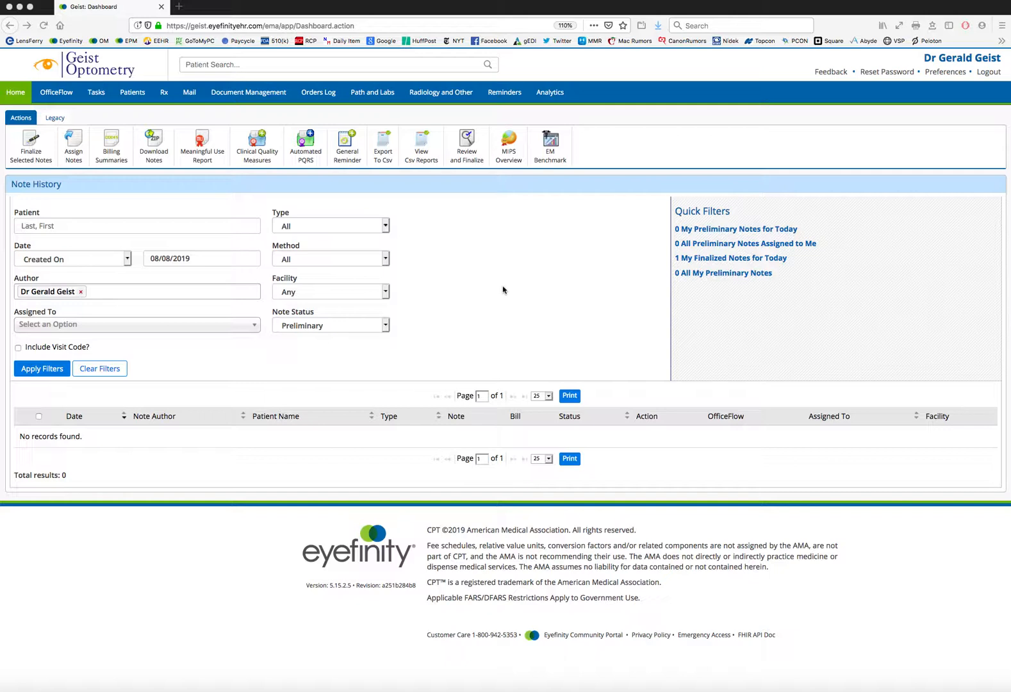
pyautogui.moveTo(520, 117)
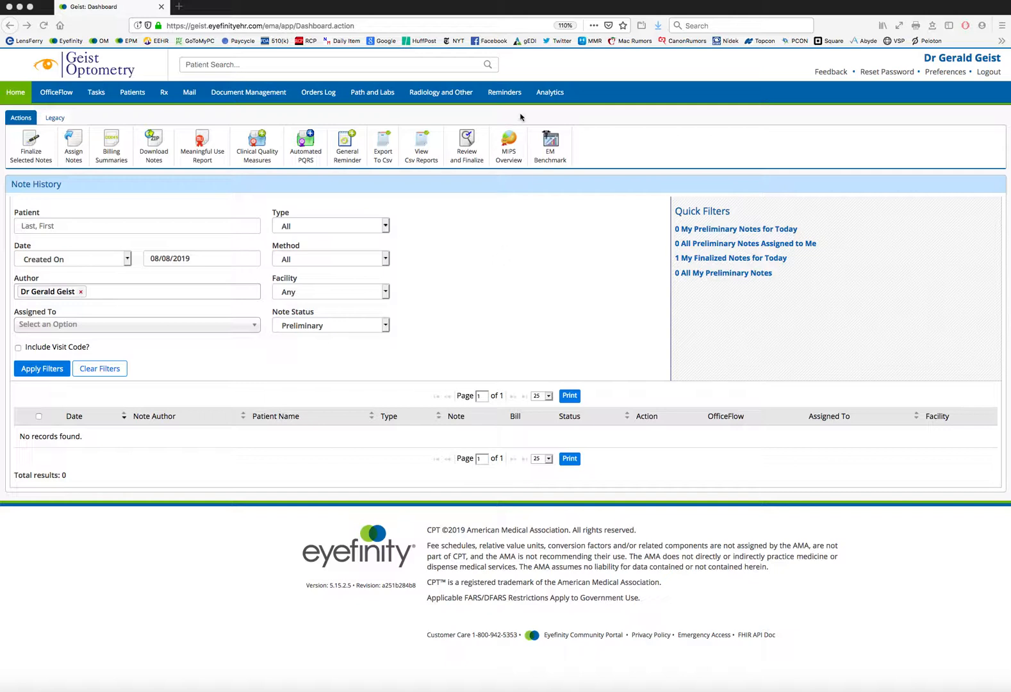
pyautogui.moveTo(144, 86)
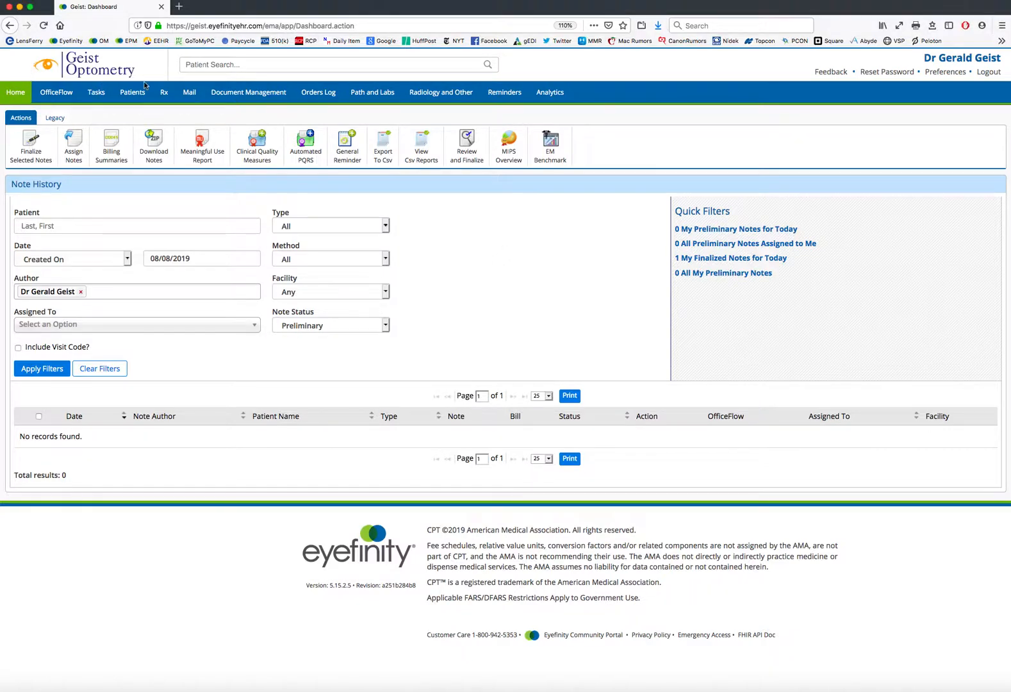
# Step: Search patients for 'test.' and choose Test, Test [MRN:26630] from the matches
pyautogui.click(16, 92)
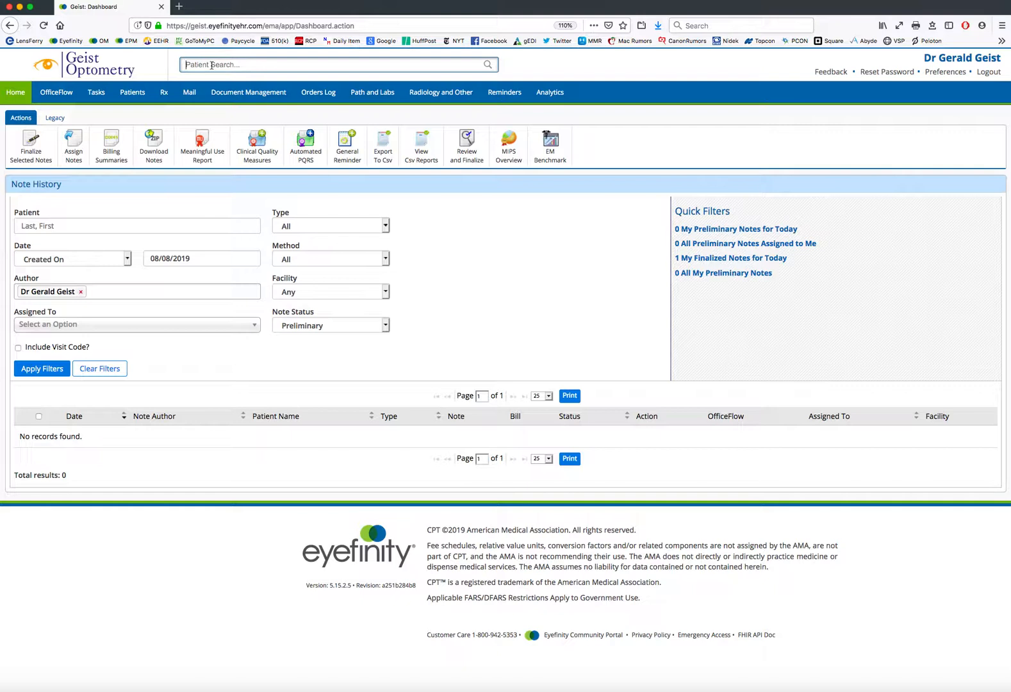
pyautogui.write('tes')
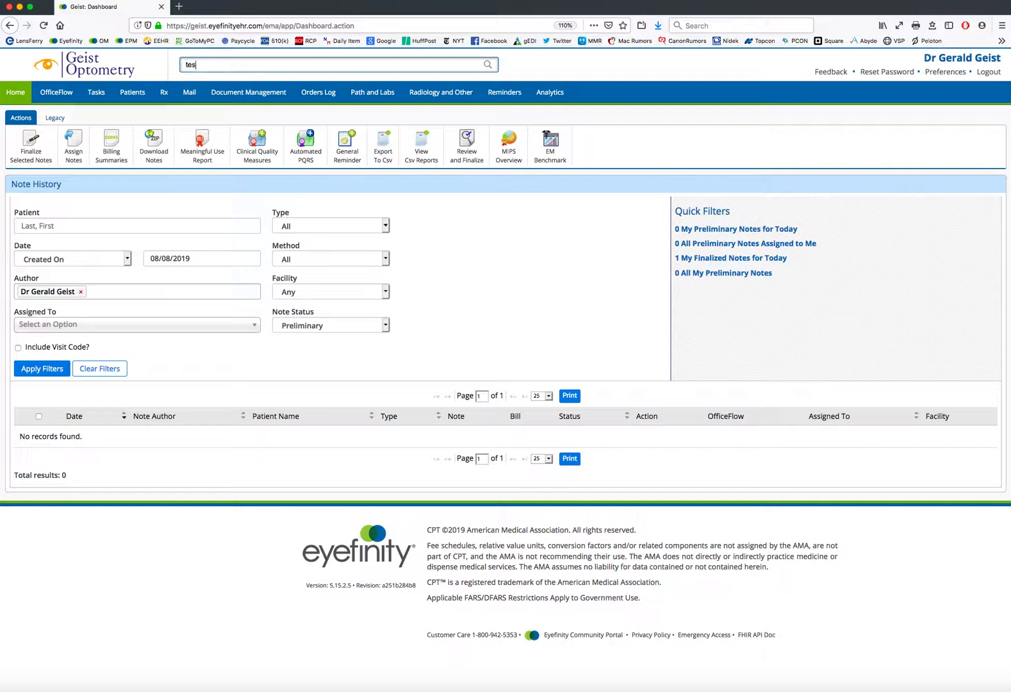
pyautogui.write('t.')
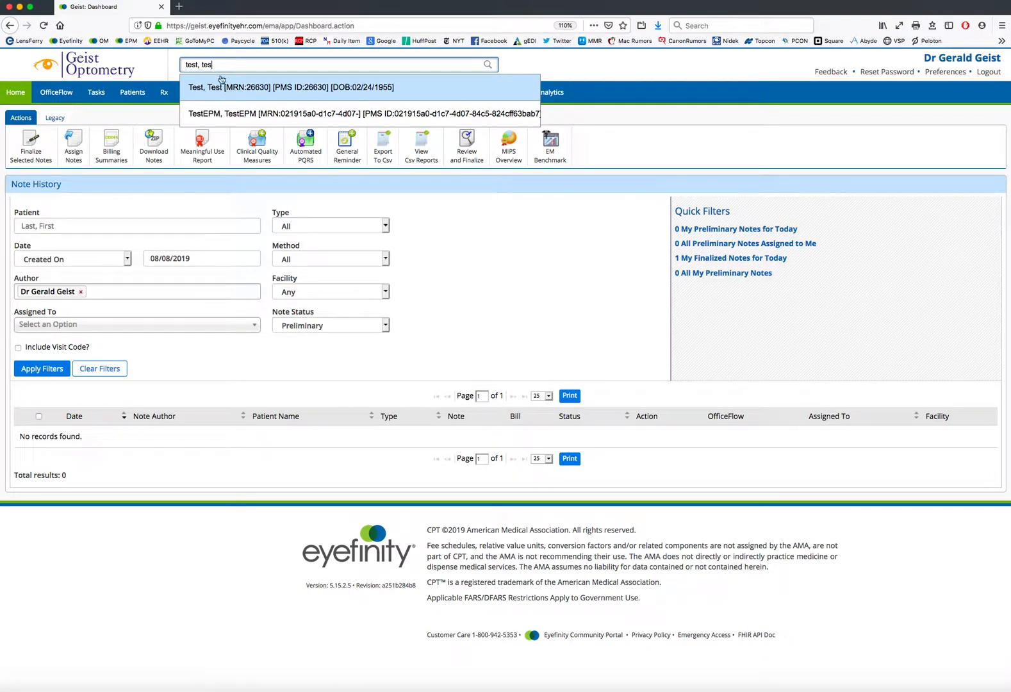
pyautogui.moveTo(301, 87)
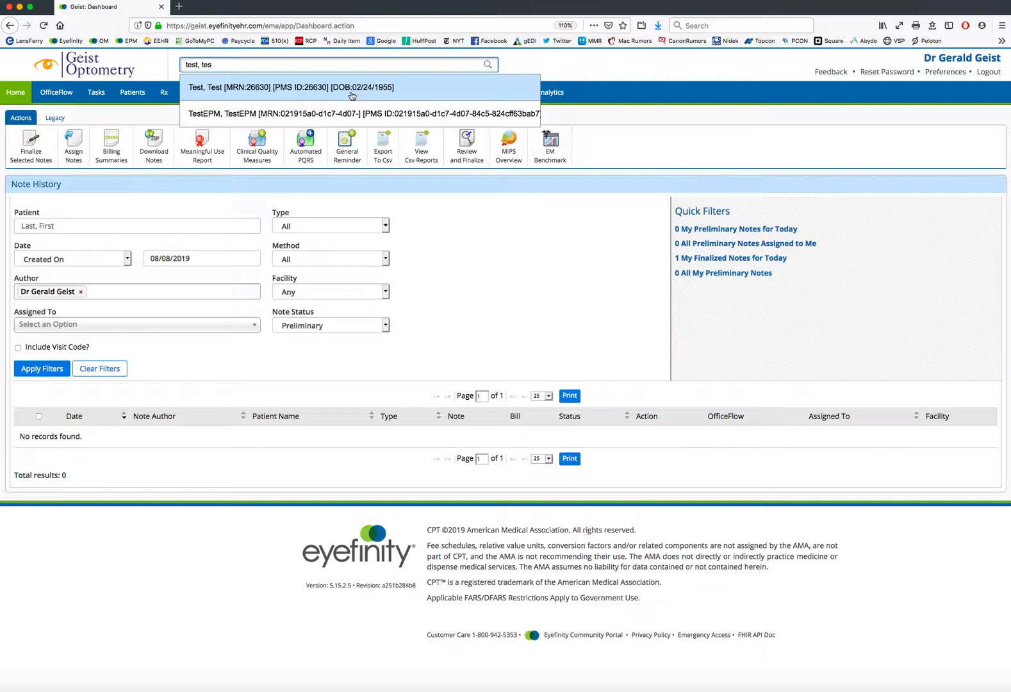
pyautogui.moveTo(380, 96)
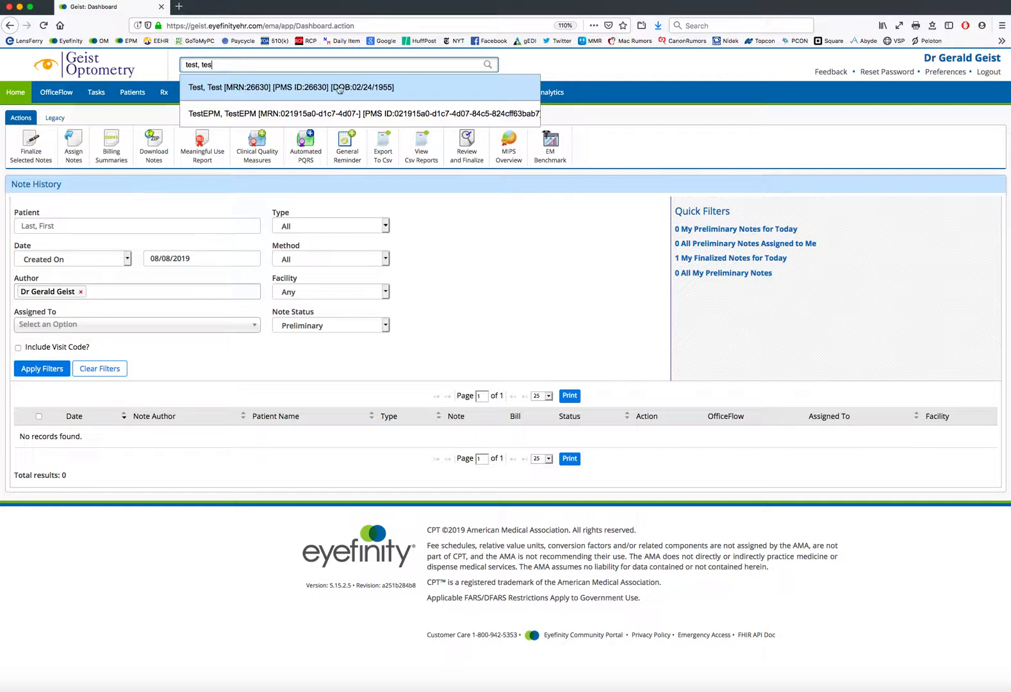
pyautogui.click(289, 87)
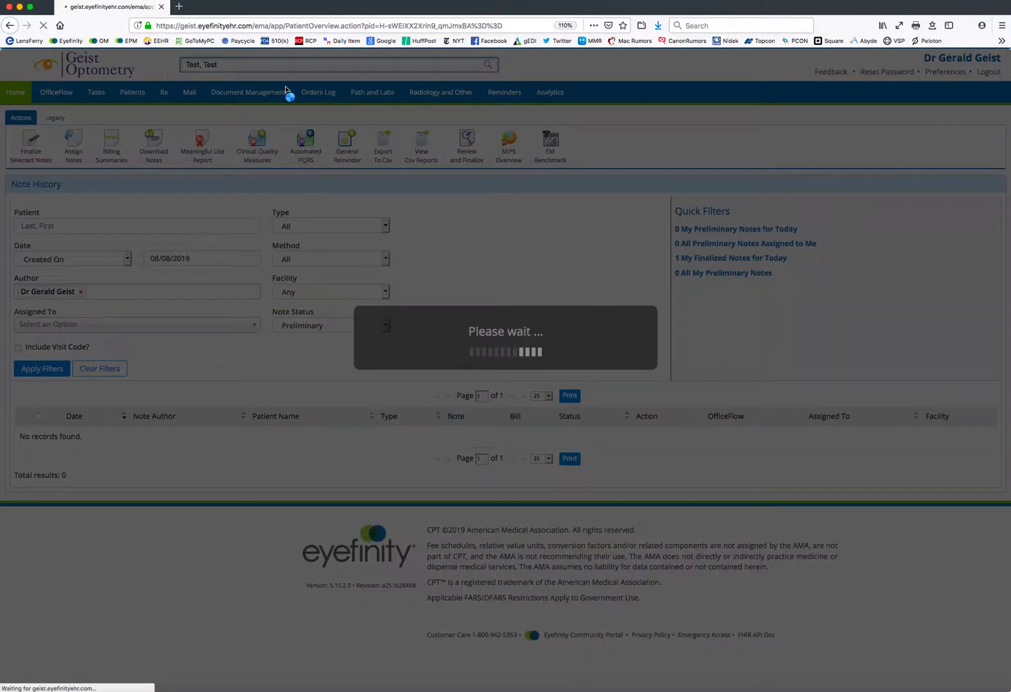
# Step: Raise the Patient Activity page size to show more of Test, Test's past visits
pyautogui.click(248, 91)
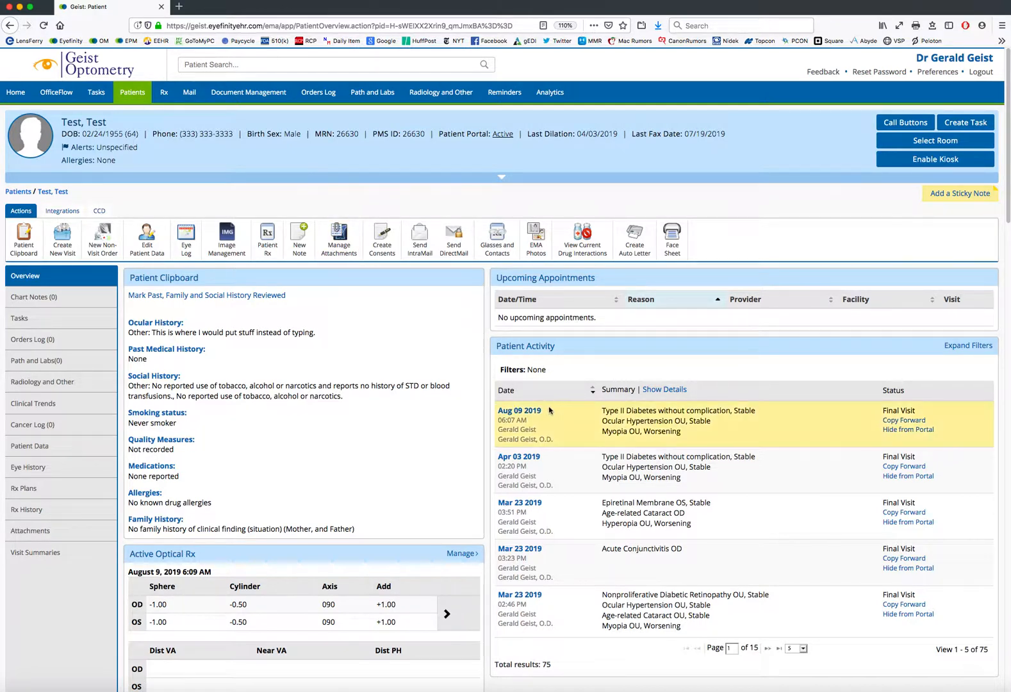
pyautogui.moveTo(598, 622)
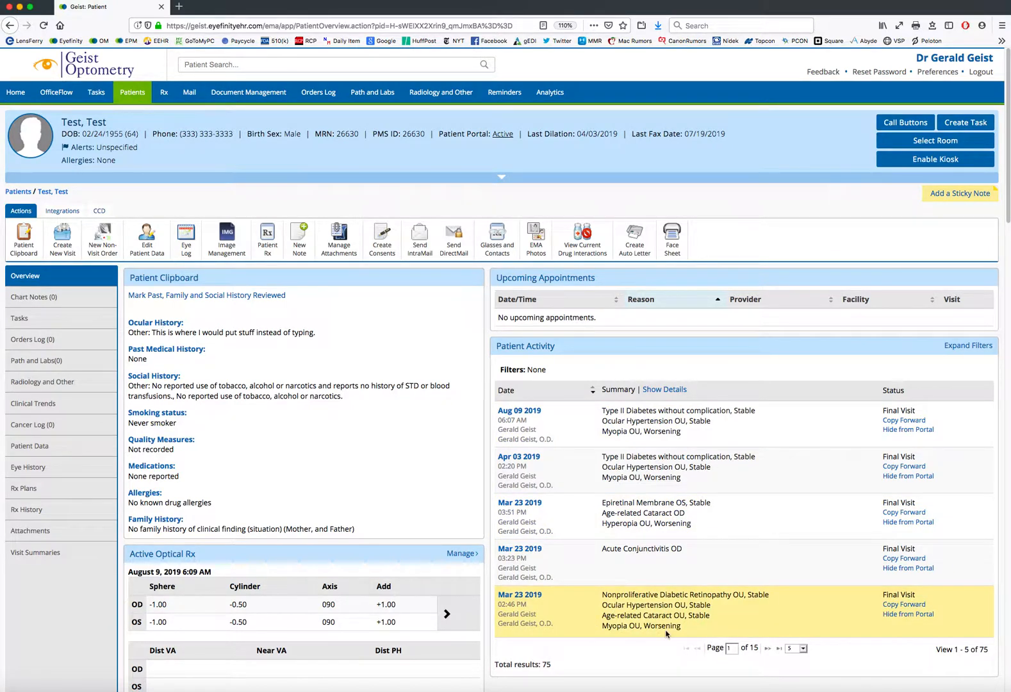
pyautogui.moveTo(786, 662)
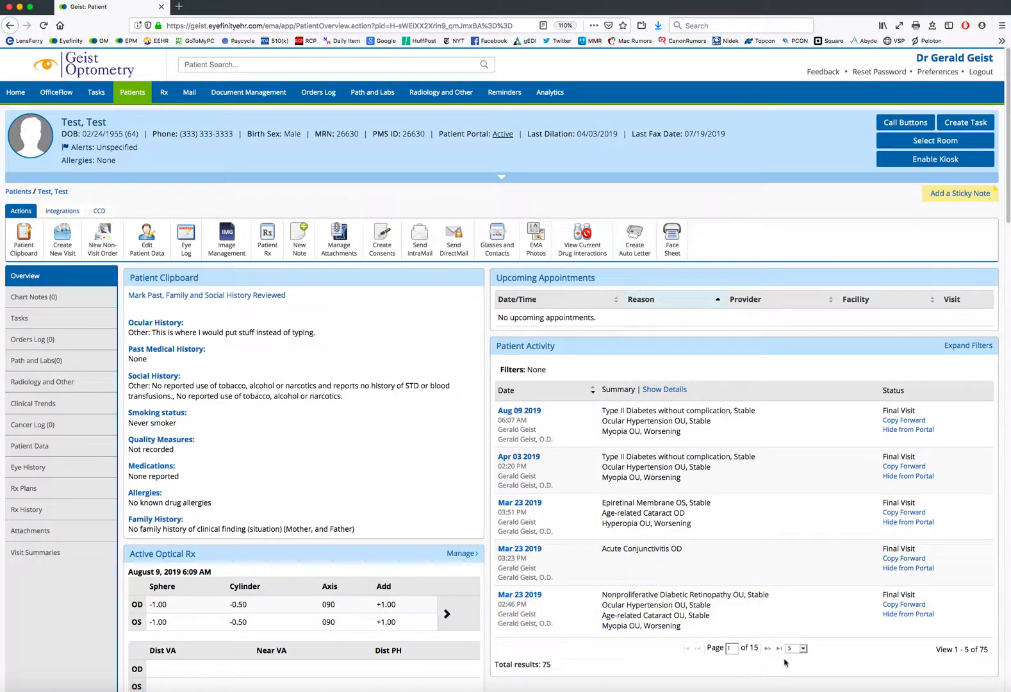
pyautogui.click(800, 648)
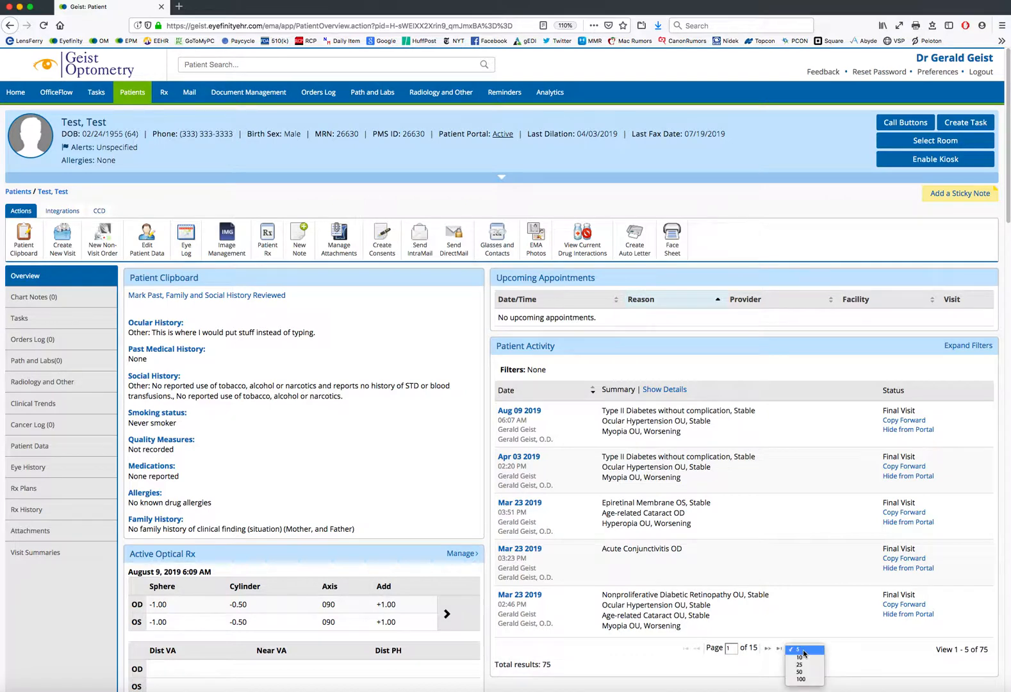
pyautogui.click(801, 678)
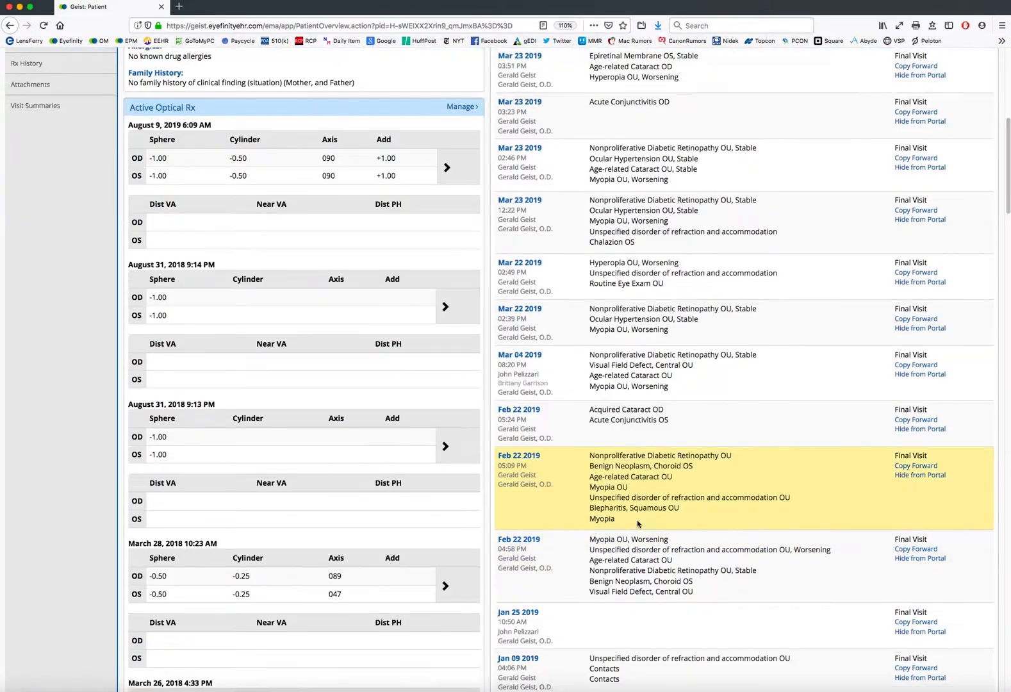
pyautogui.scroll(-3)
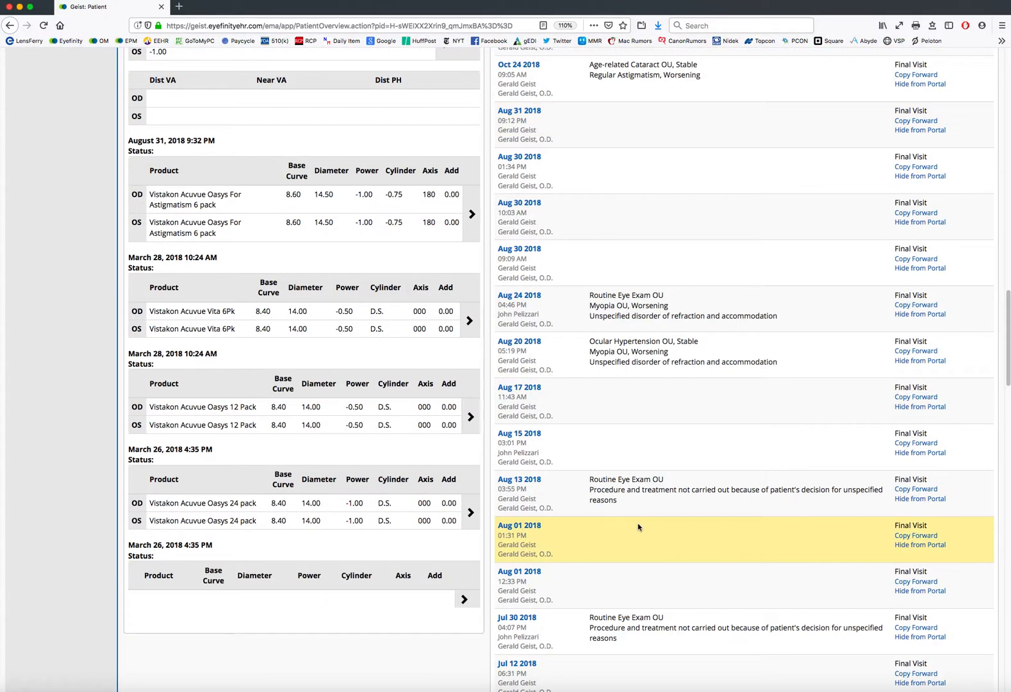
pyautogui.scroll(3)
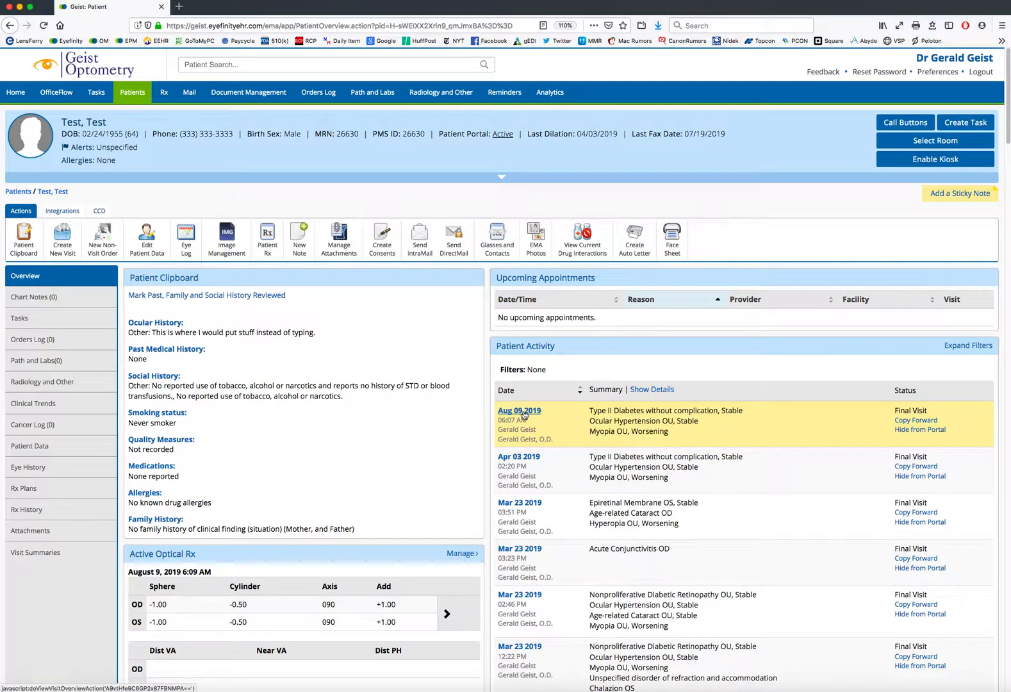
# Step: View the Aug 09, 2019 visit note PDF and scroll through its exam and test findings
pyautogui.click(519, 410)
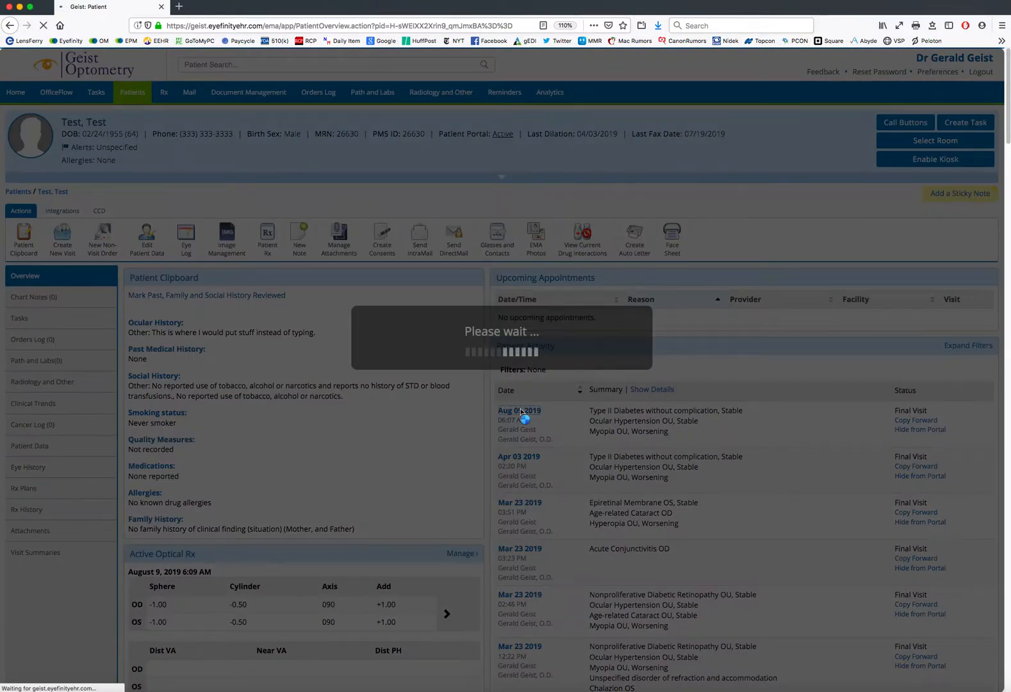
pyautogui.click(519, 410)
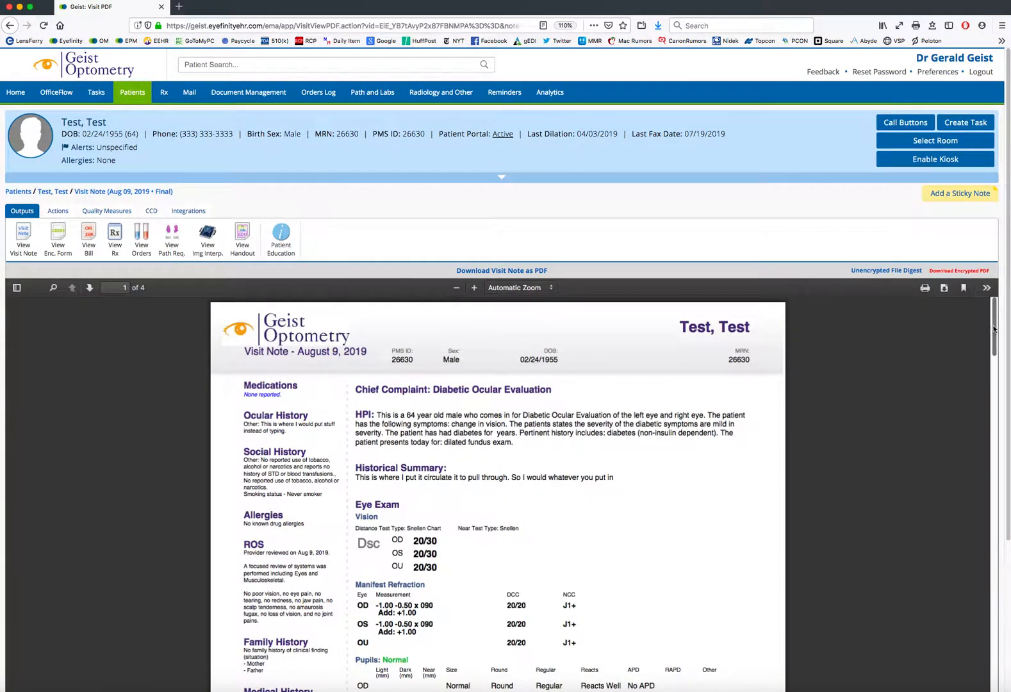
pyautogui.scroll(-3)
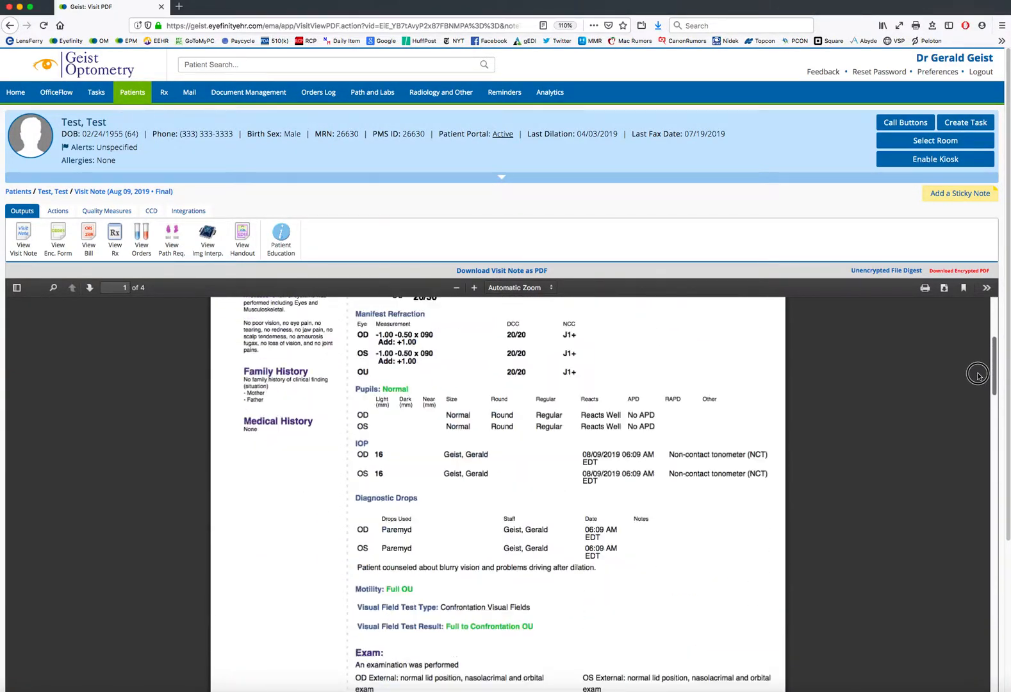
pyautogui.scroll(-3)
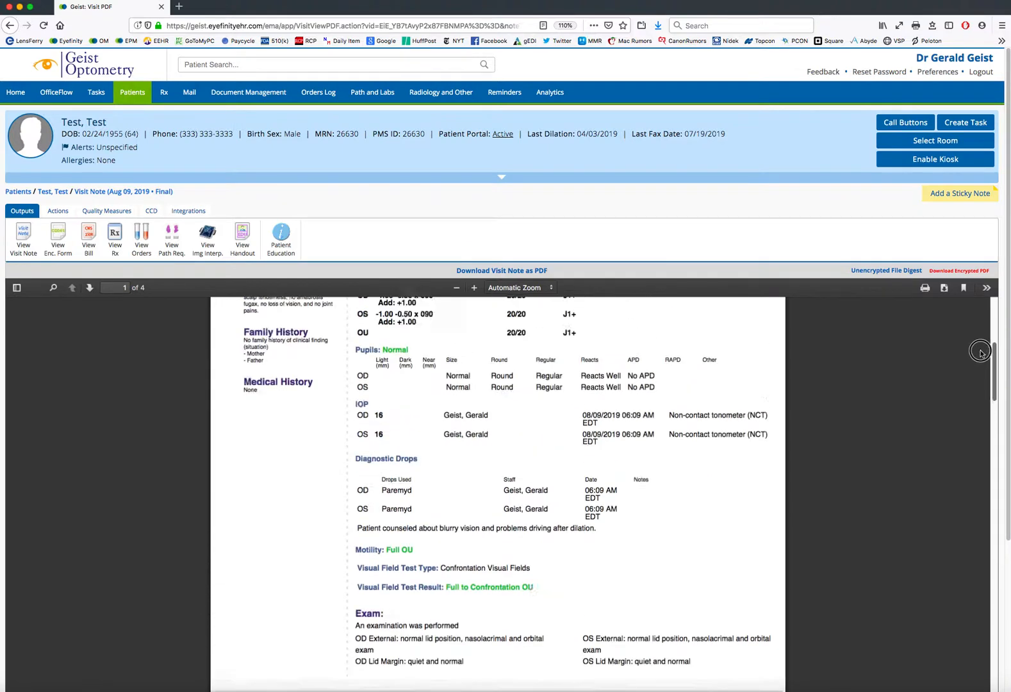
pyautogui.scroll(3)
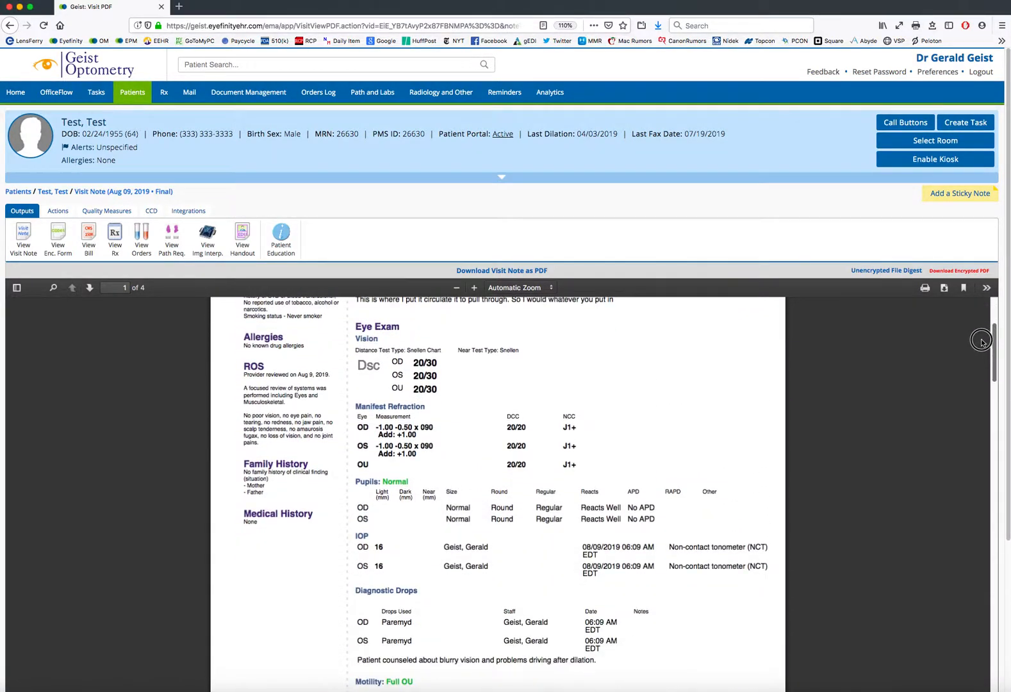
pyautogui.scroll(-3)
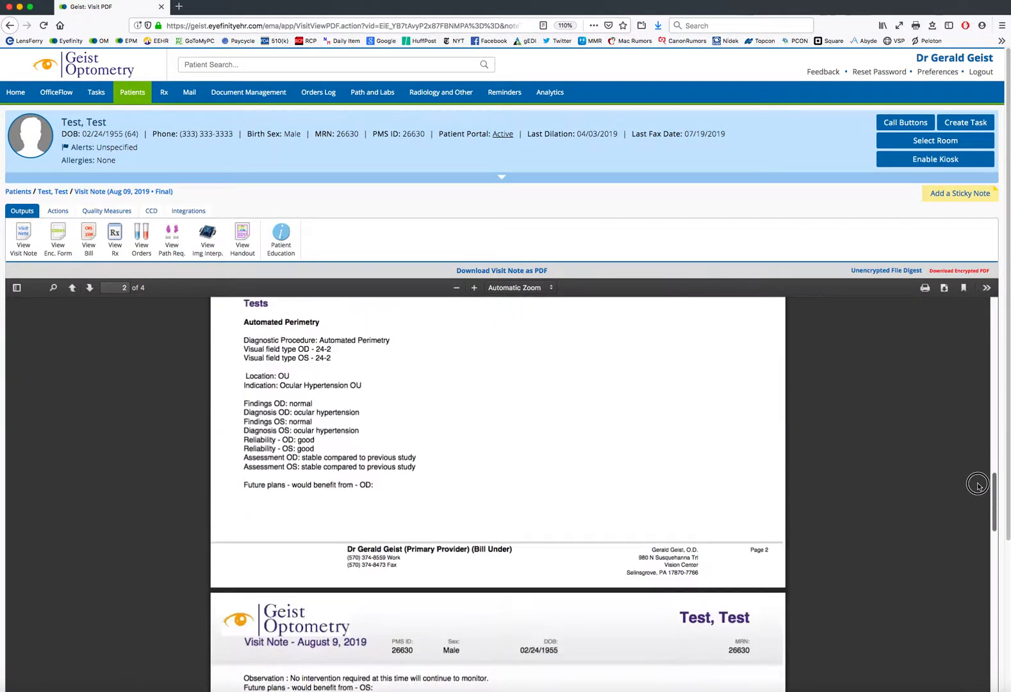
pyautogui.scroll(3)
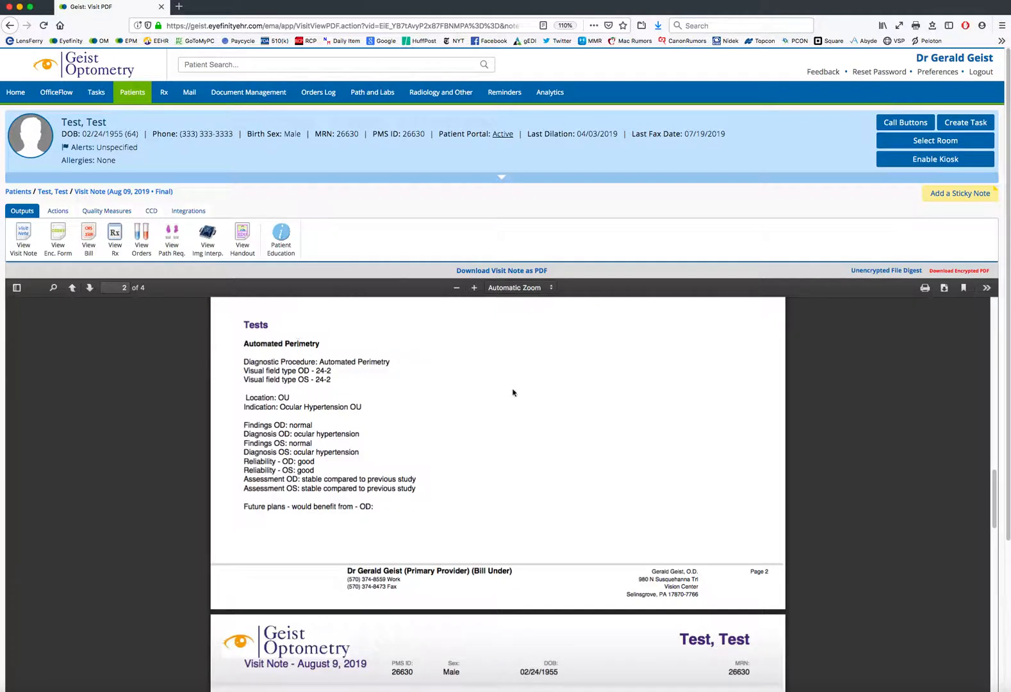
pyautogui.scroll(-3)
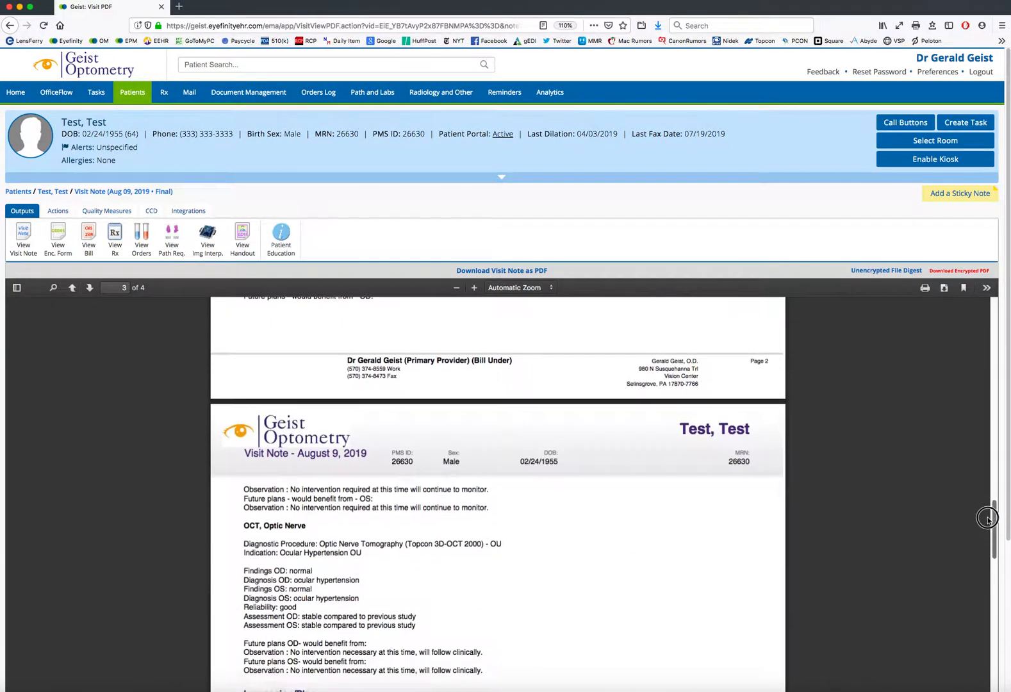
pyautogui.scroll(-3)
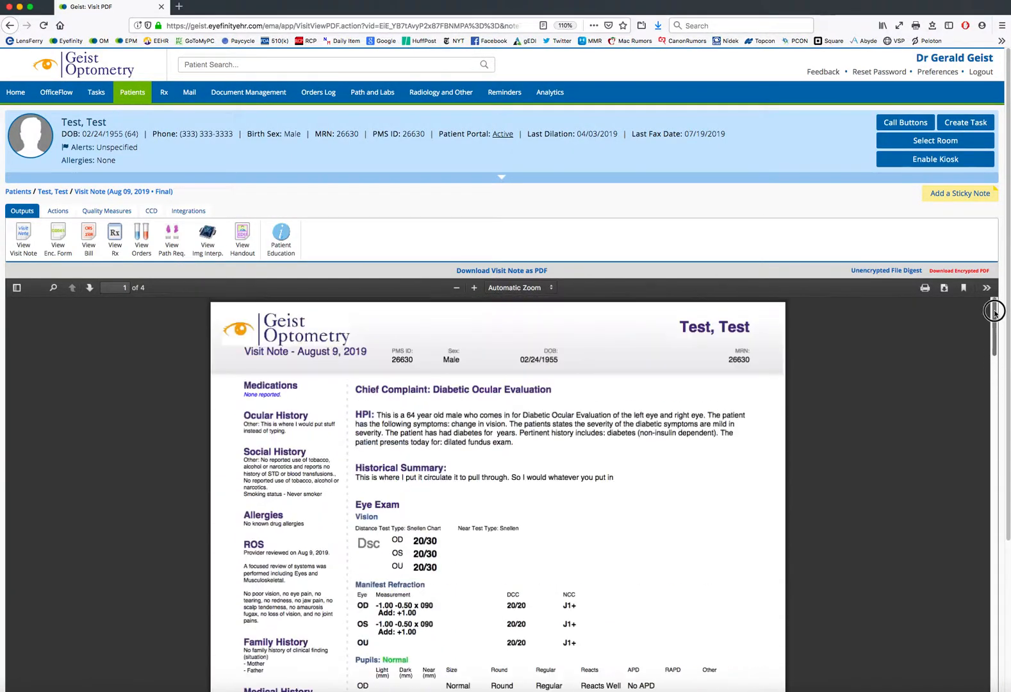
pyautogui.moveTo(766, 415)
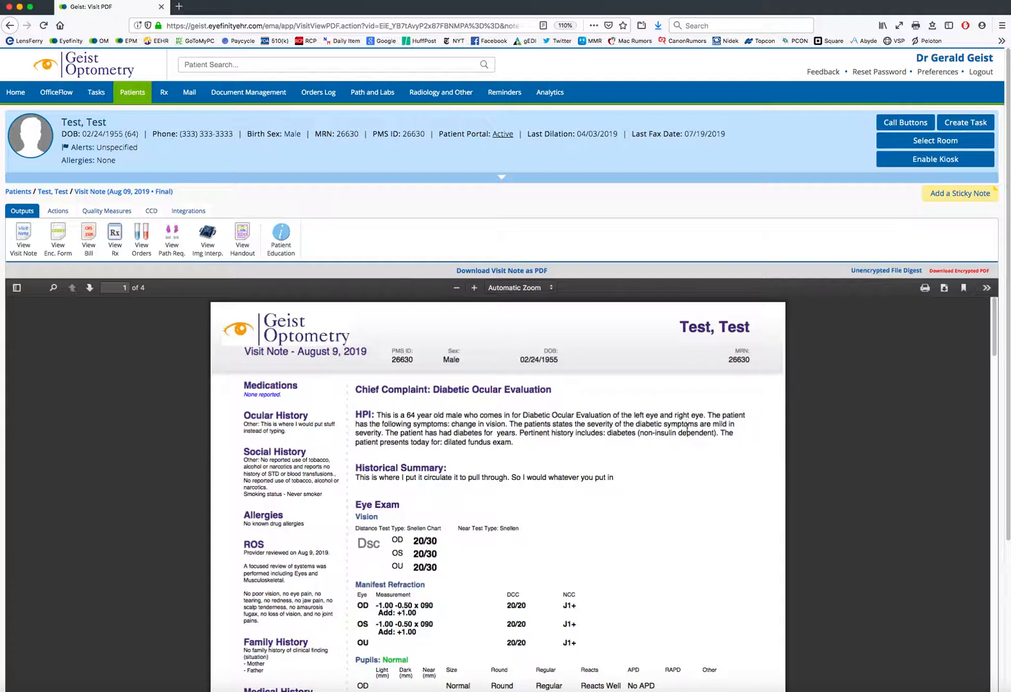
pyautogui.moveTo(323, 243)
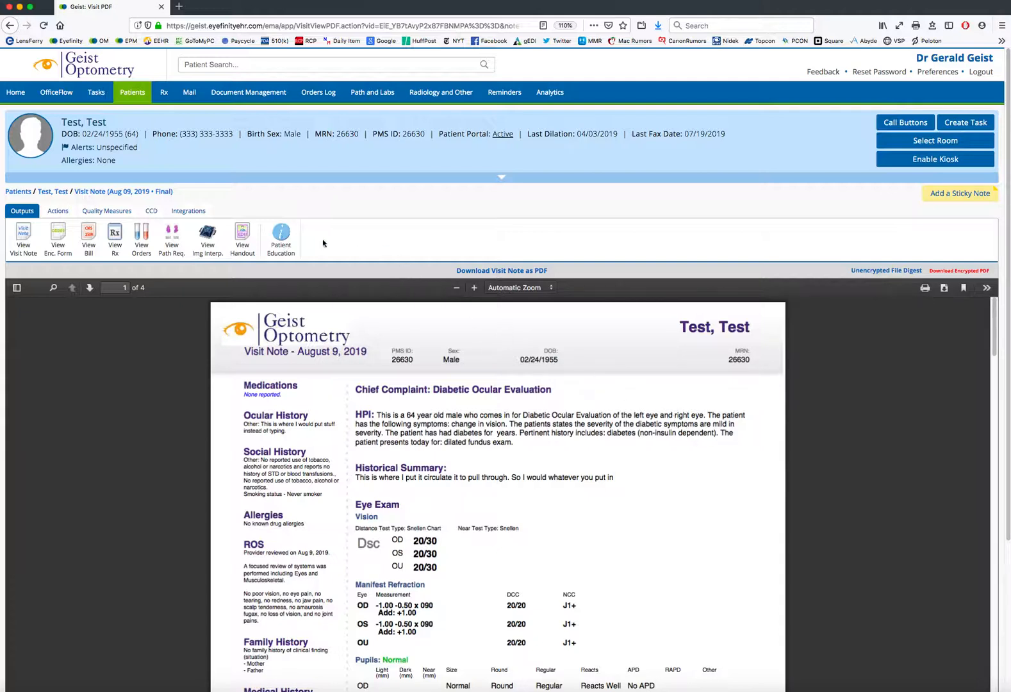
pyautogui.moveTo(95, 304)
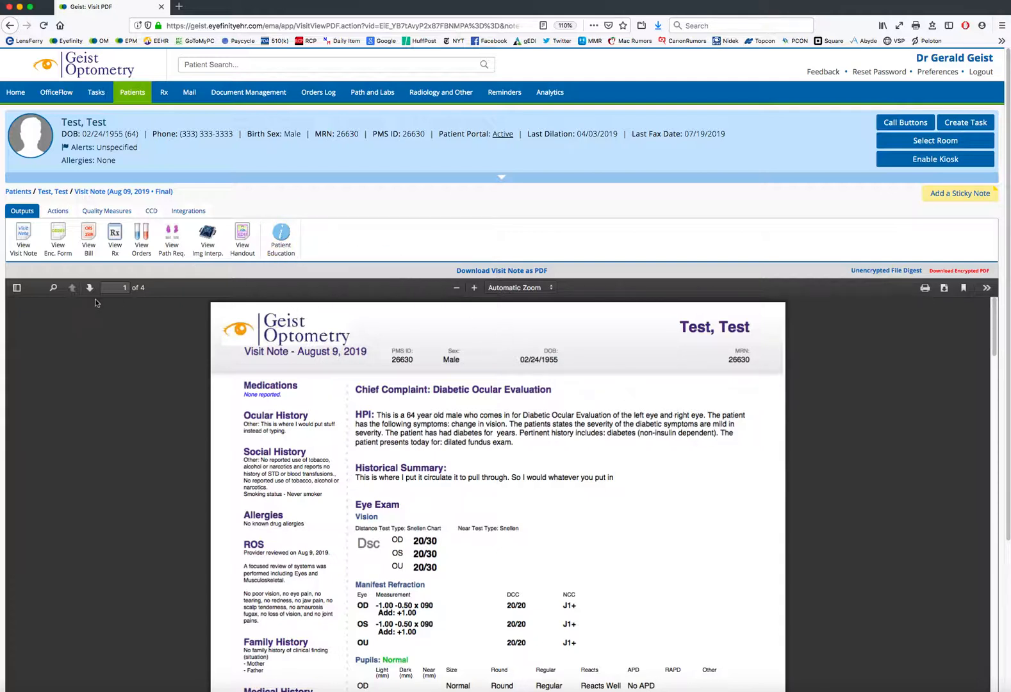
pyautogui.moveTo(23, 240)
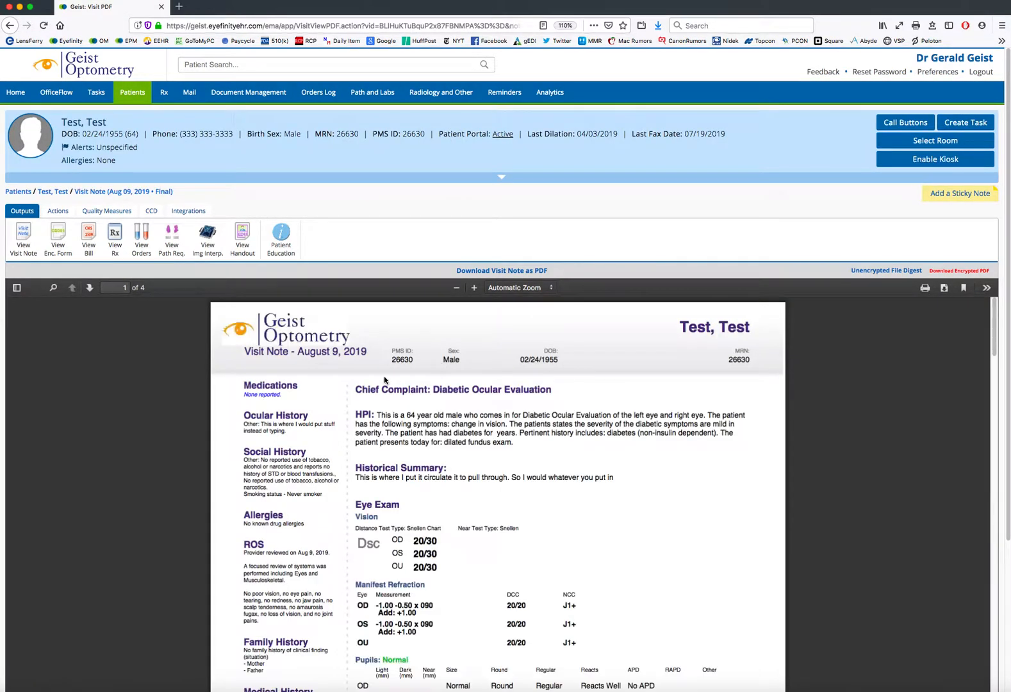
pyautogui.moveTo(57, 239)
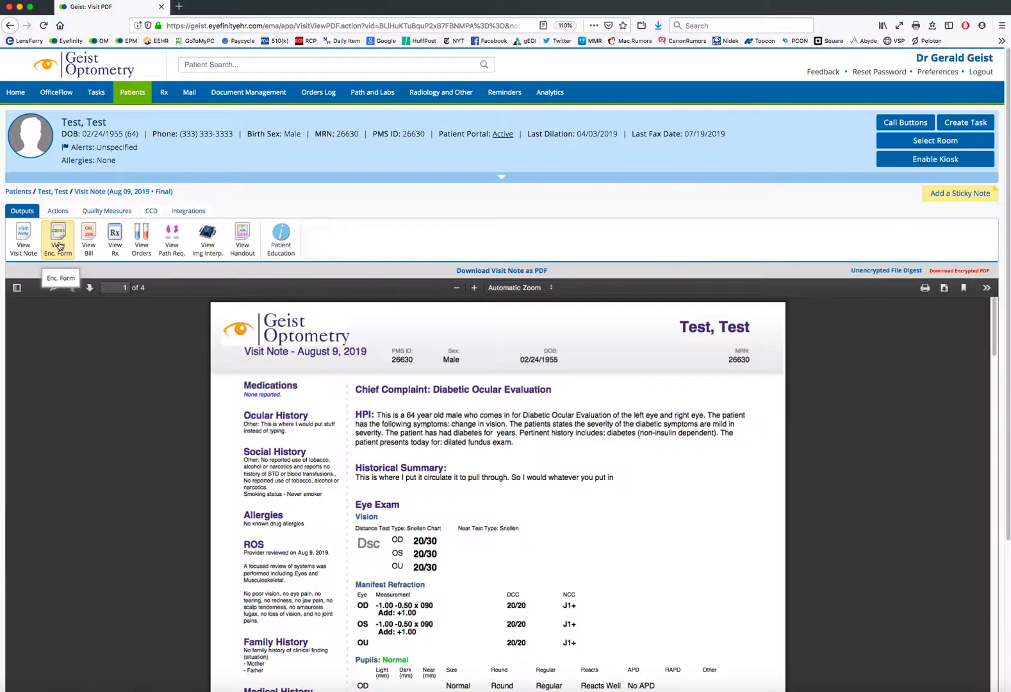
# Step: Request the encounter form for the August 9, 2019 visit from the Outputs toolbar
pyautogui.click(57, 238)
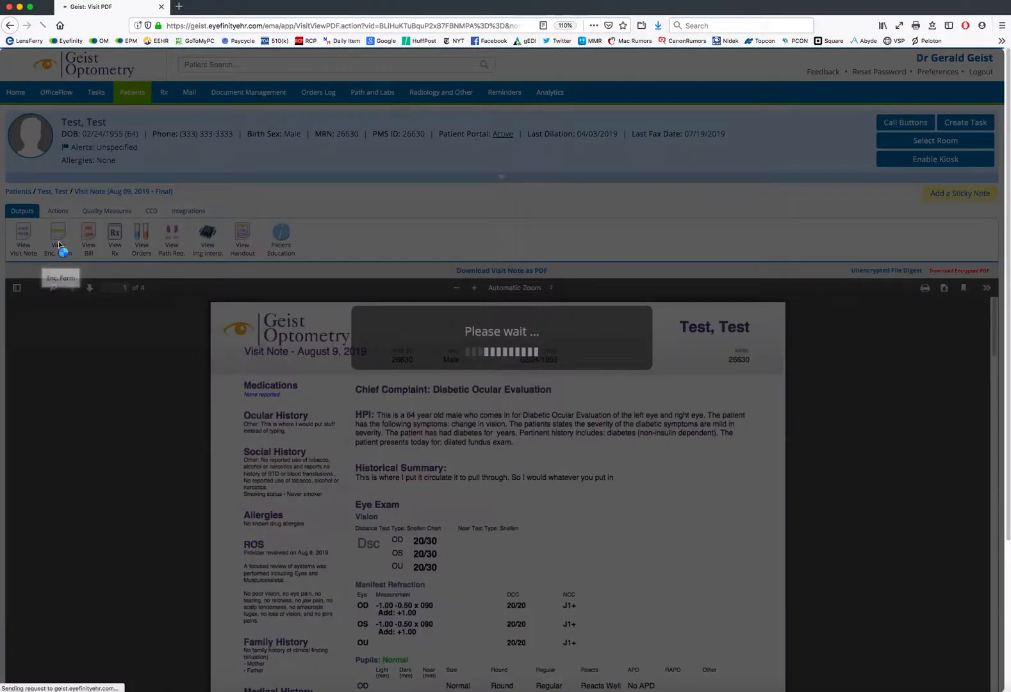
# Step: Read both pages of the August 9 encounter form and return to page 1
pyautogui.click(57, 218)
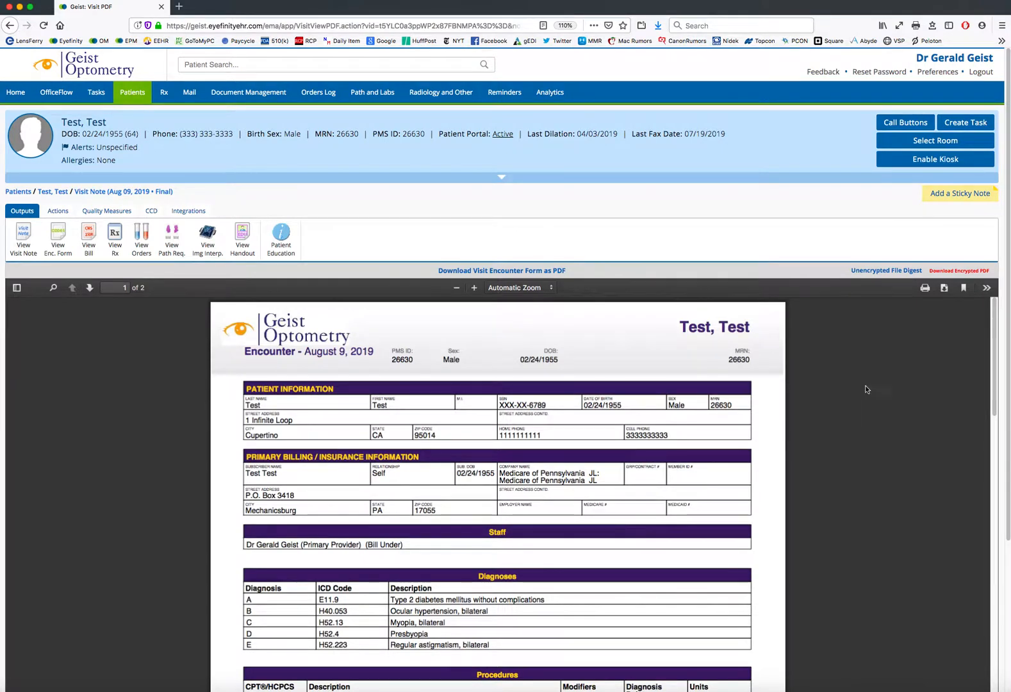
pyautogui.scroll(-3)
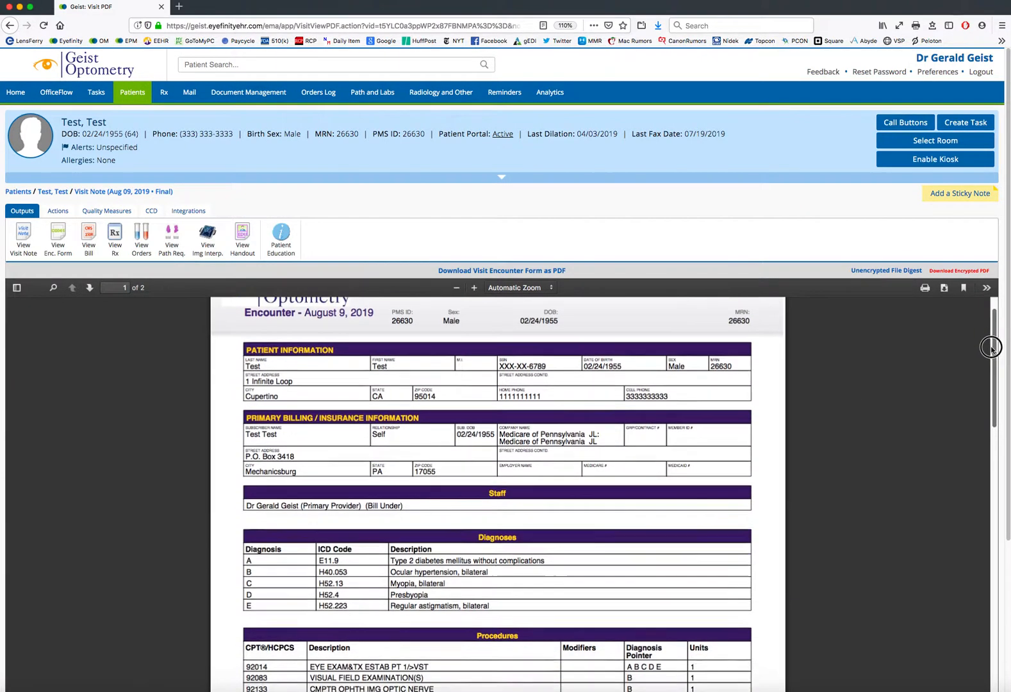
pyautogui.scroll(-3)
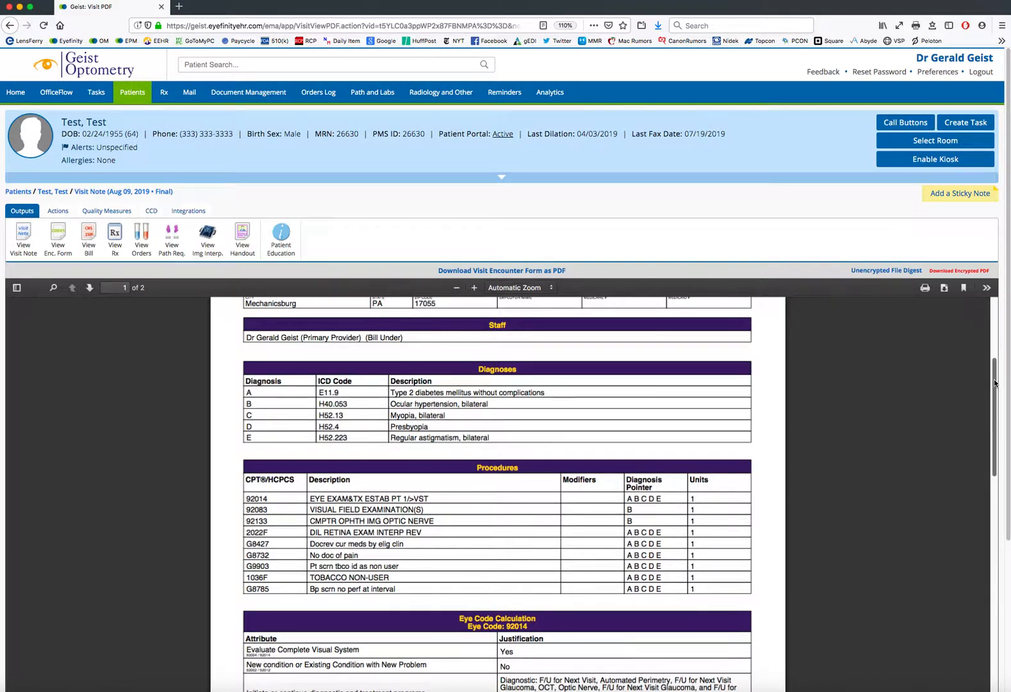
pyautogui.scroll(-3)
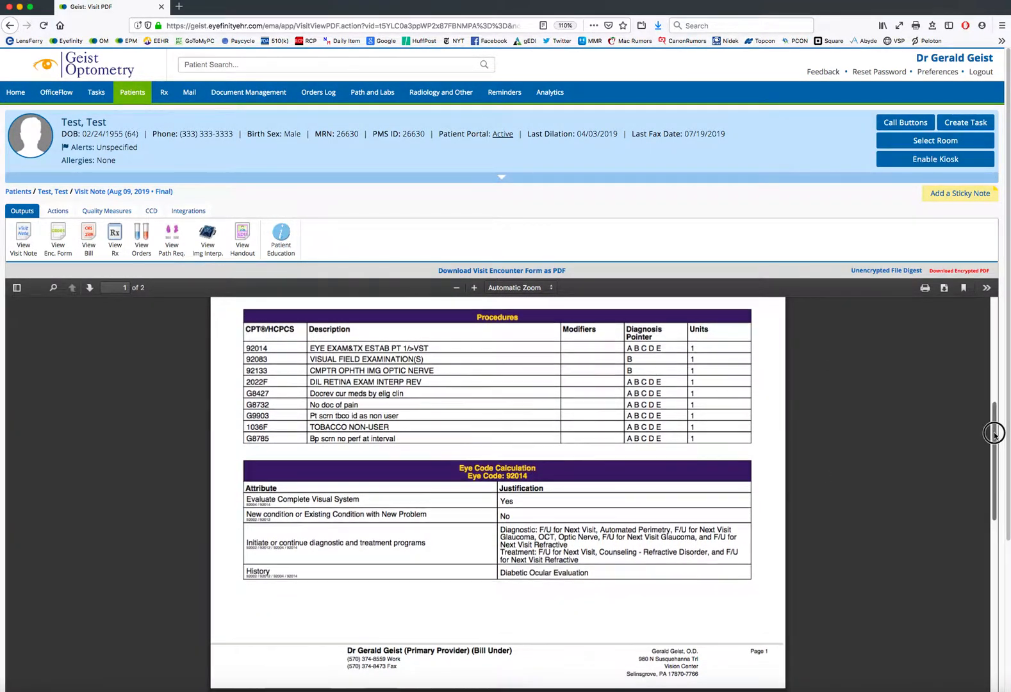
pyautogui.scroll(-3)
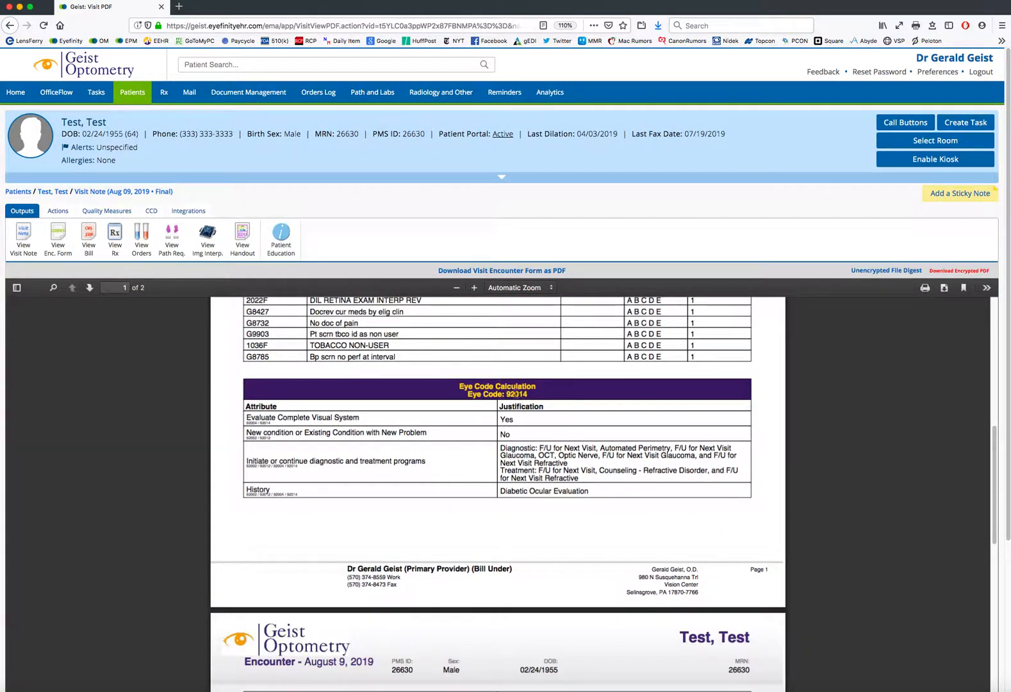
pyautogui.moveTo(501, 398)
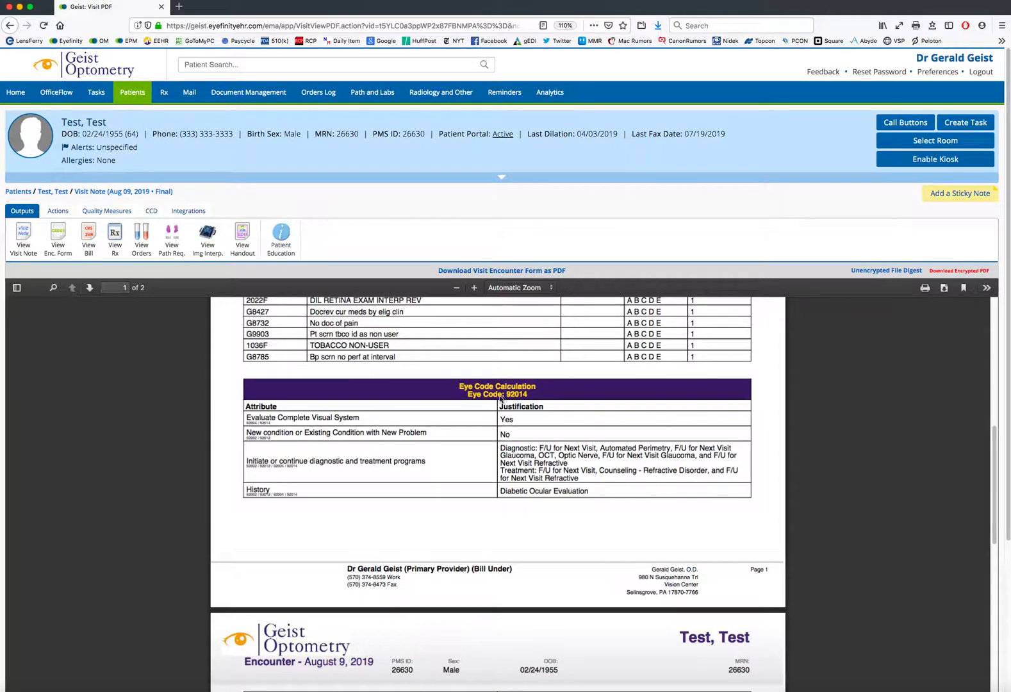
pyautogui.moveTo(505, 396)
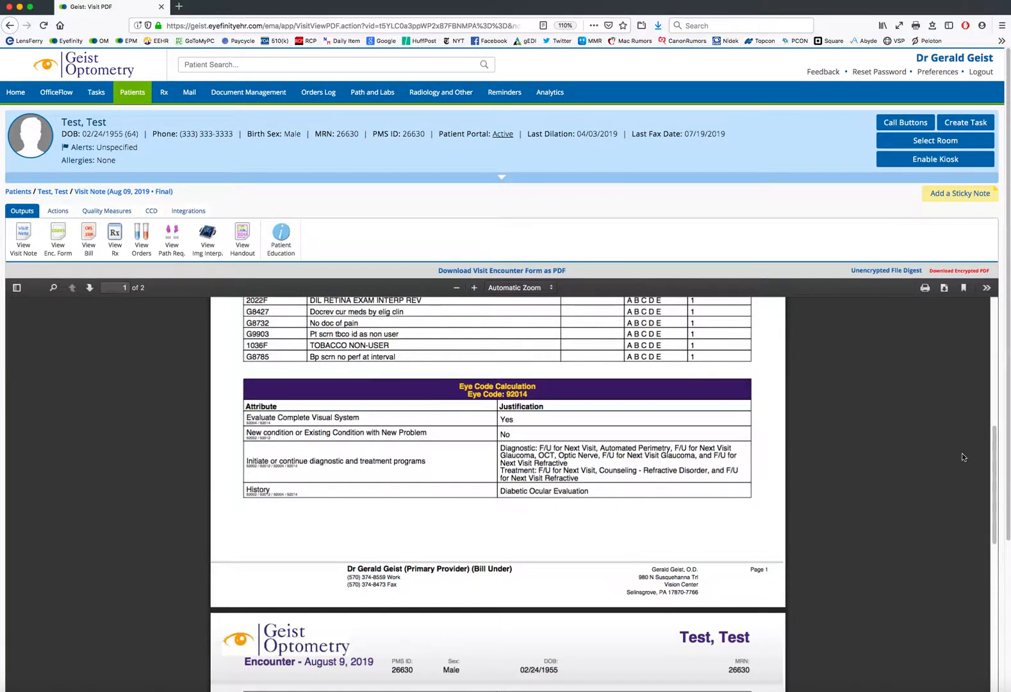
pyautogui.scroll(-3)
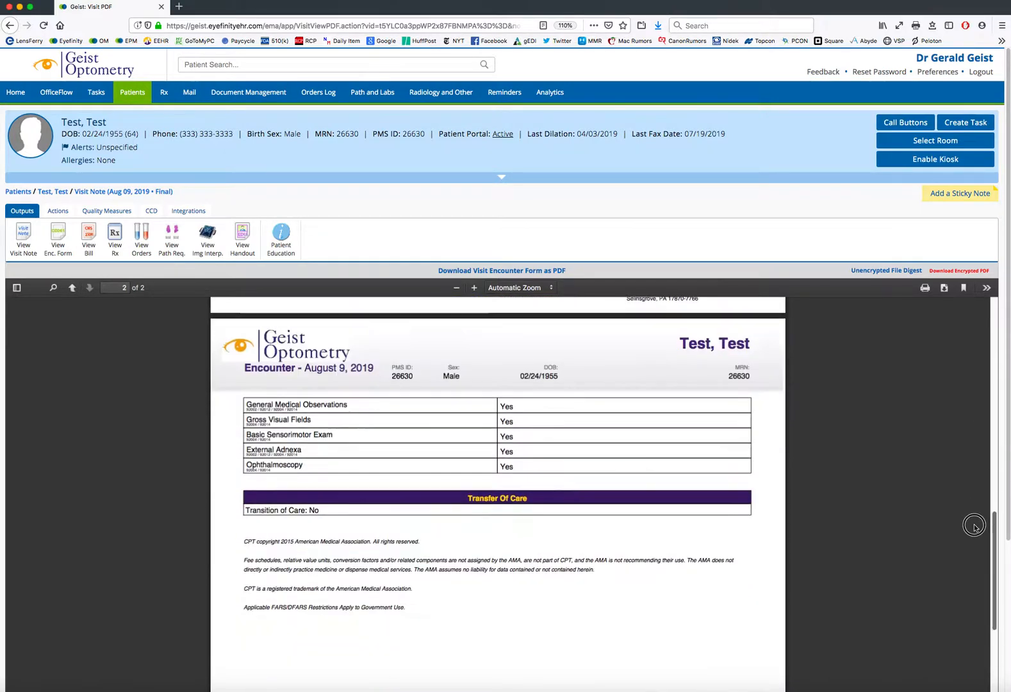
pyautogui.click(71, 287)
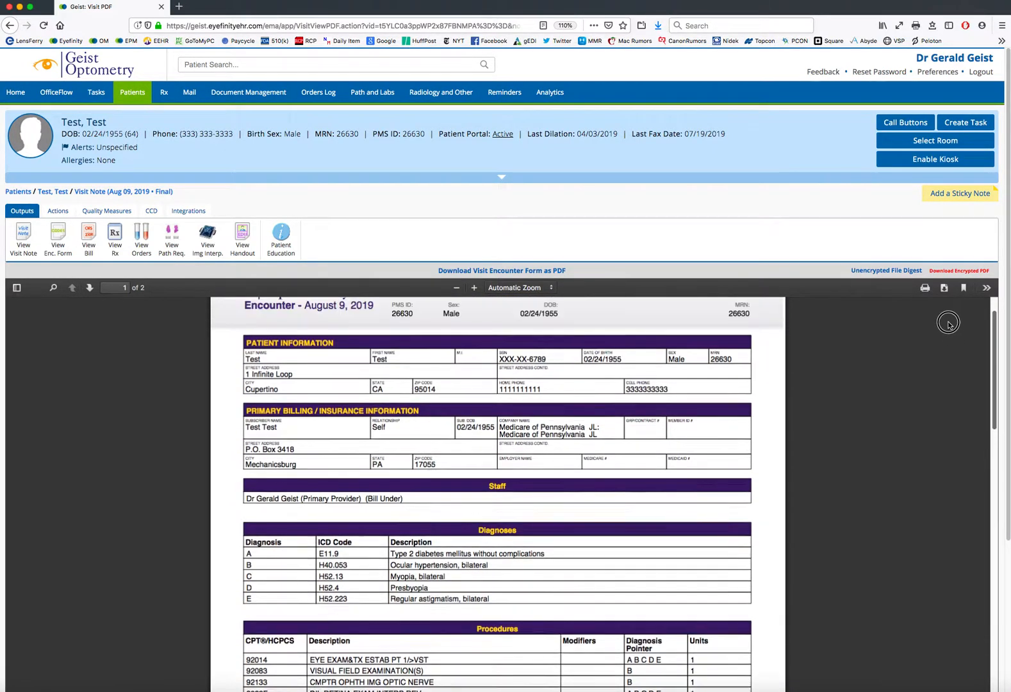
pyautogui.scroll(3)
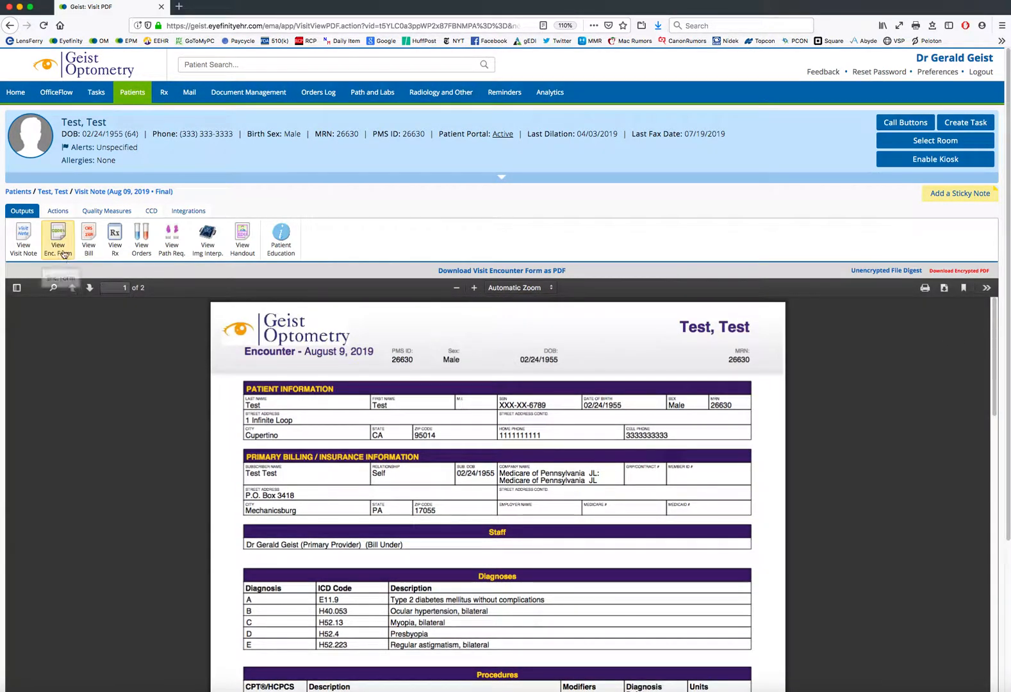
pyautogui.moveTo(88, 239)
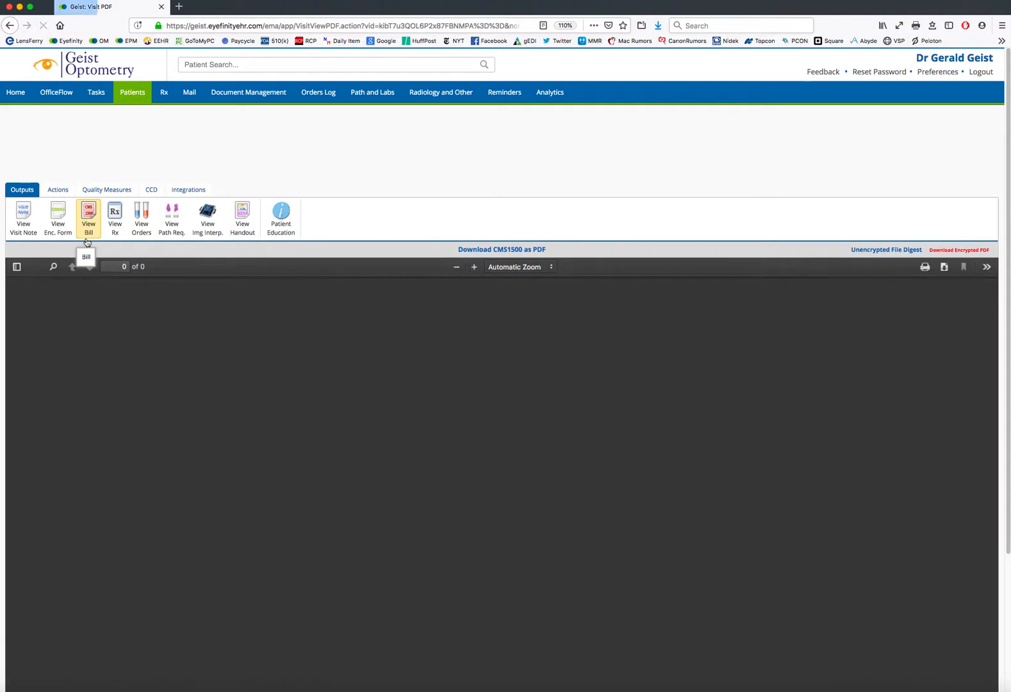
# Step: Request the CMS-1500 claim bill for the August 9 visit
pyautogui.click(88, 217)
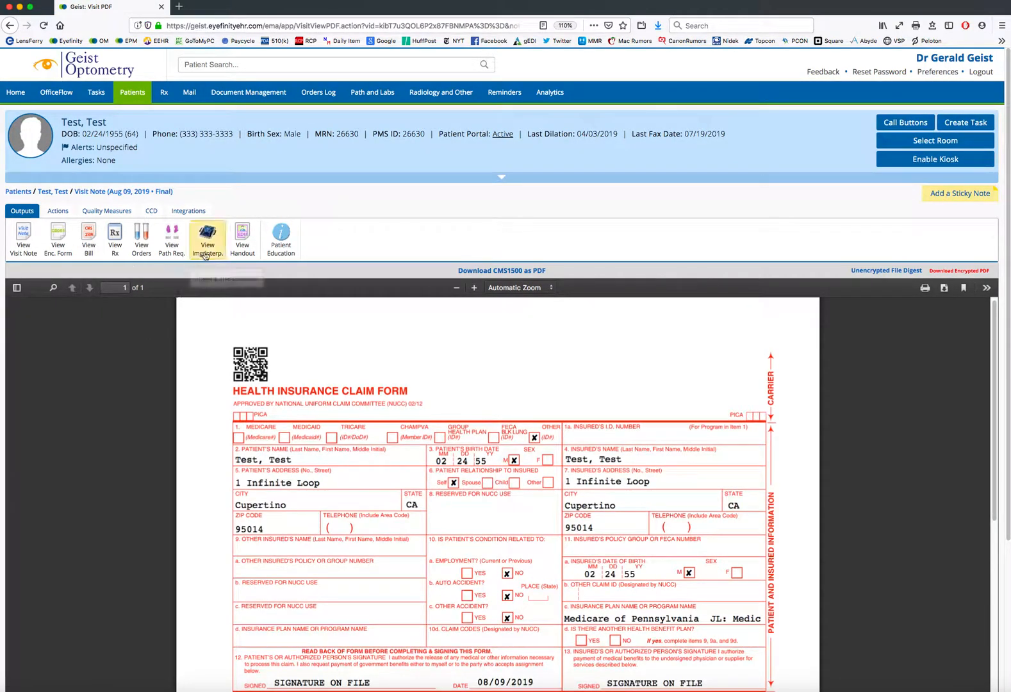
pyautogui.moveTo(207, 237)
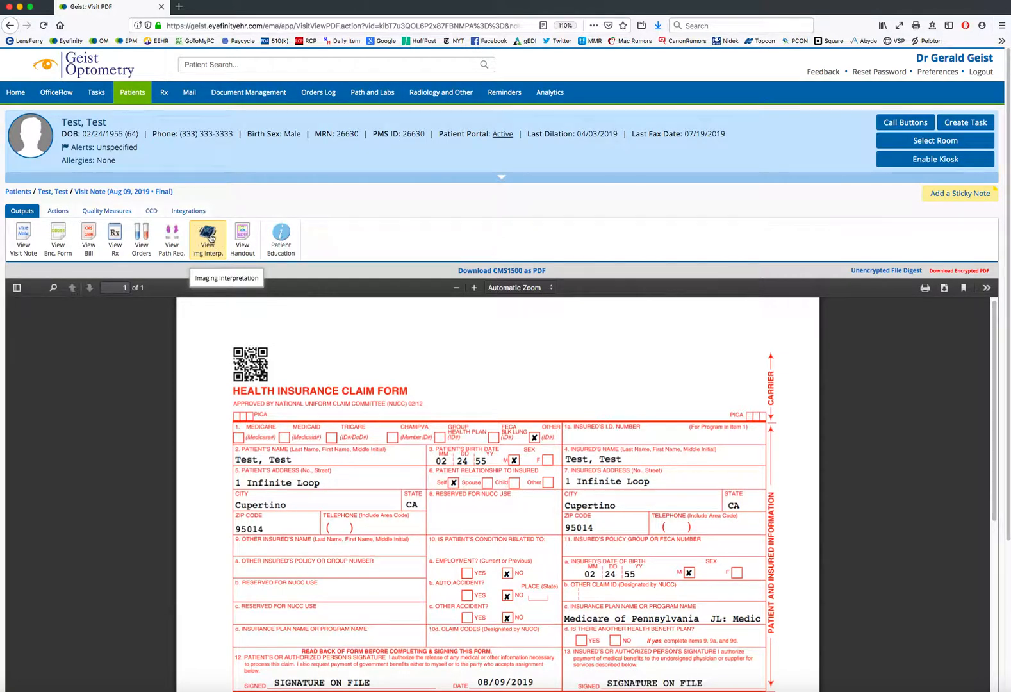
# Step: Request the imaging interpretation report for the August 9, 2019 visit
pyautogui.click(207, 218)
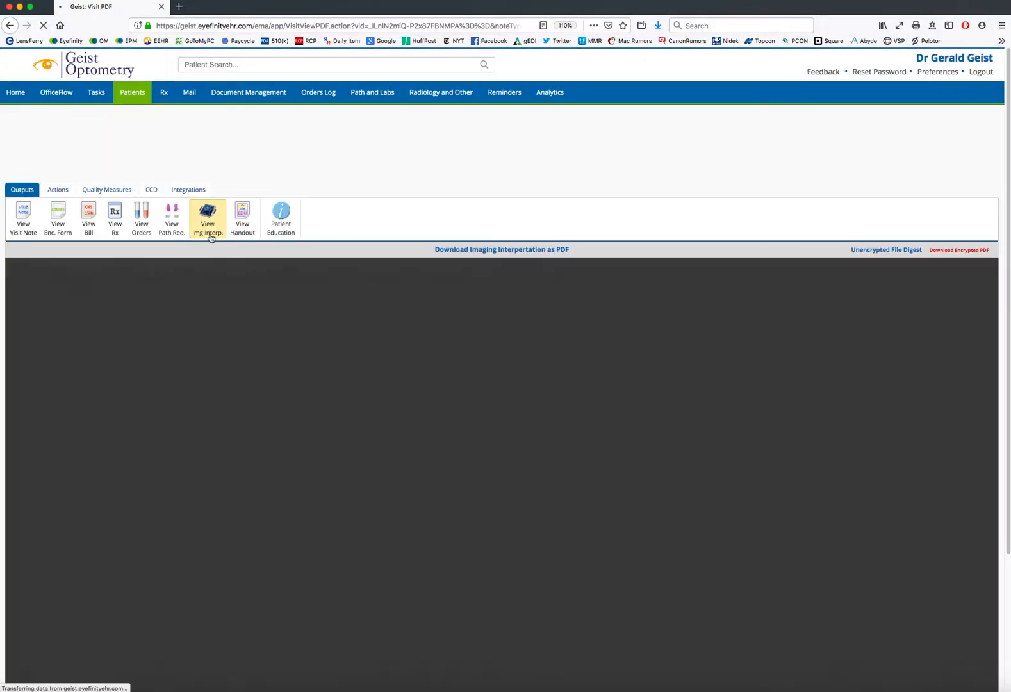
# Step: Read the two-page imaging interpretation with perimetry and OCT findings, then return to page 1
pyautogui.click(207, 218)
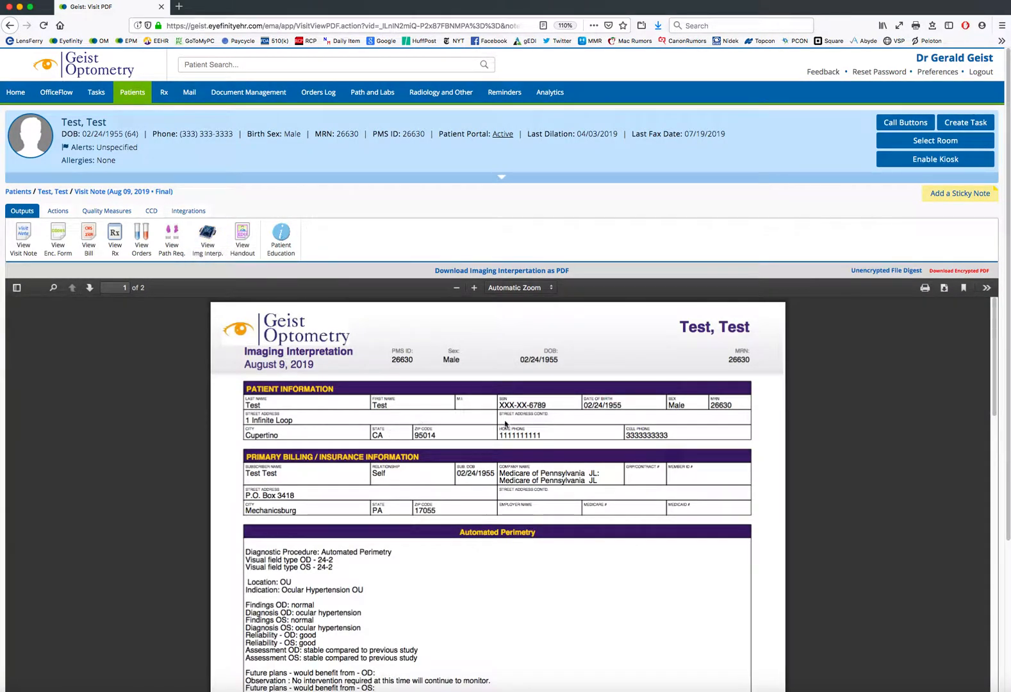
pyautogui.moveTo(932, 372)
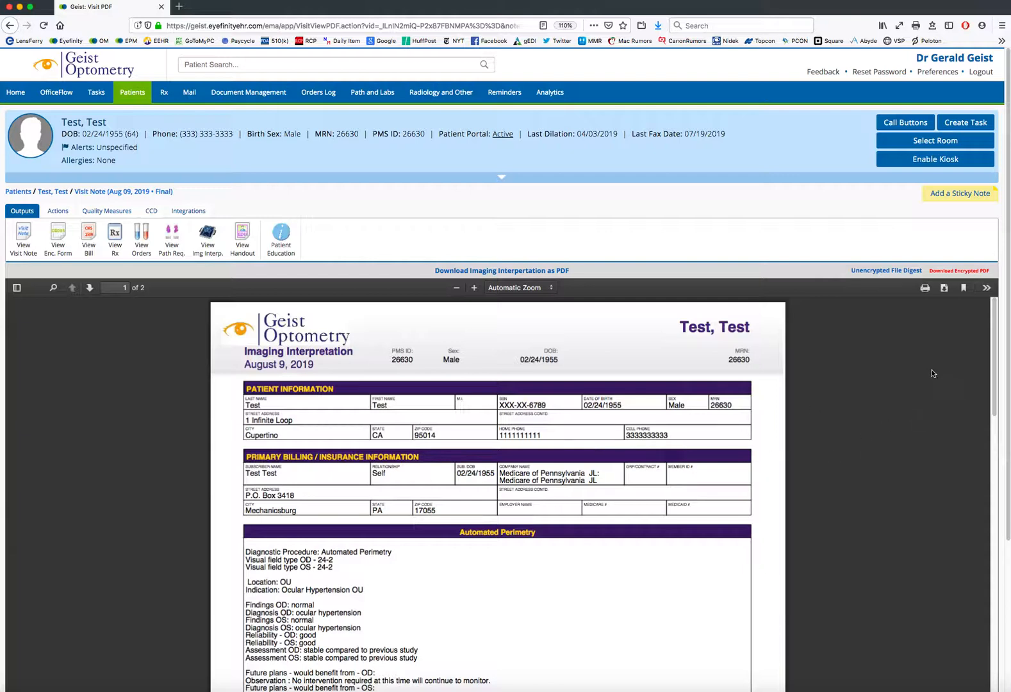
pyautogui.scroll(-3)
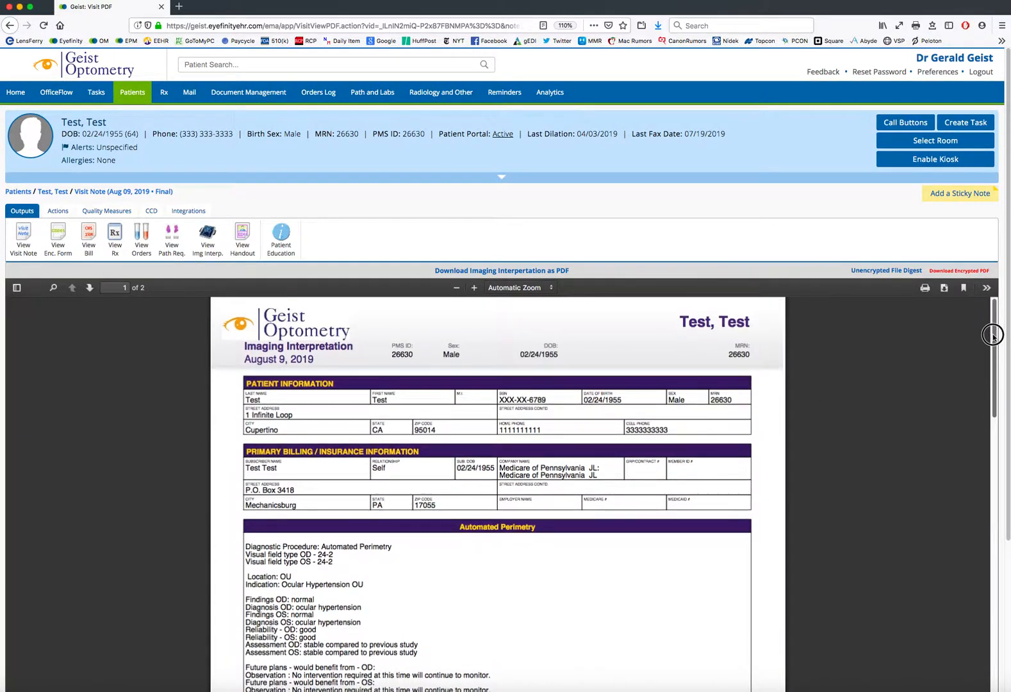
pyautogui.scroll(-3)
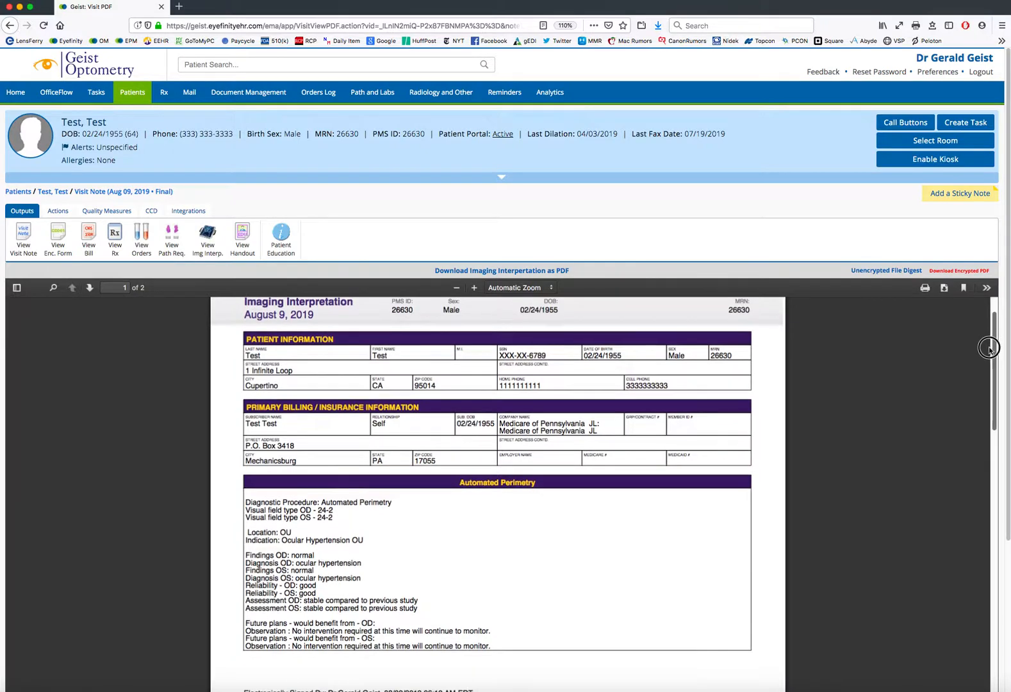
pyautogui.scroll(-3)
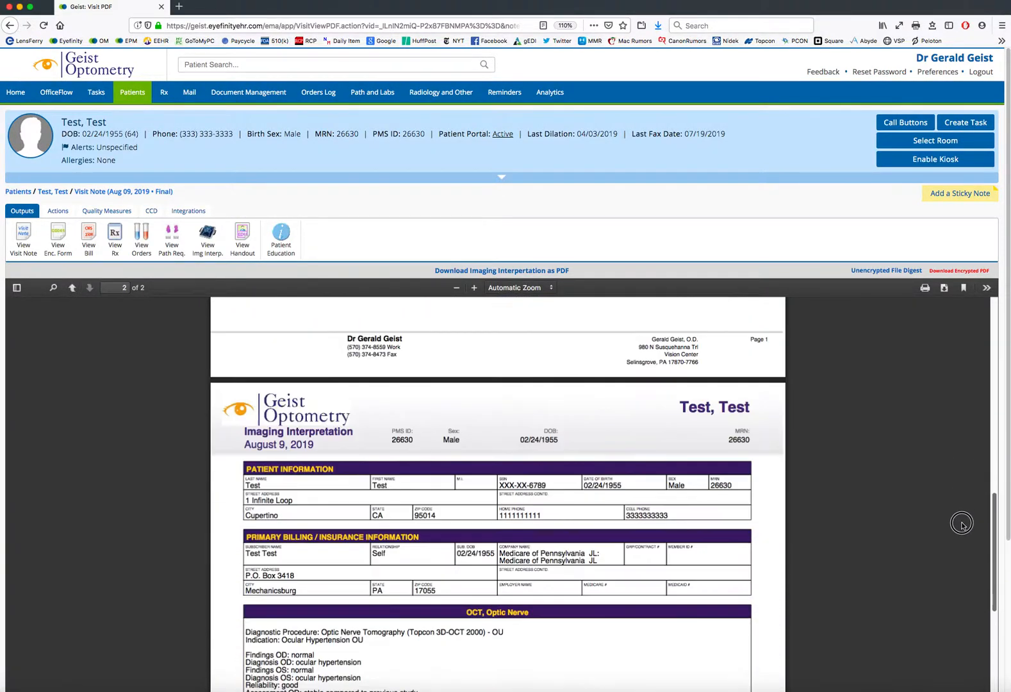
pyautogui.scroll(-3)
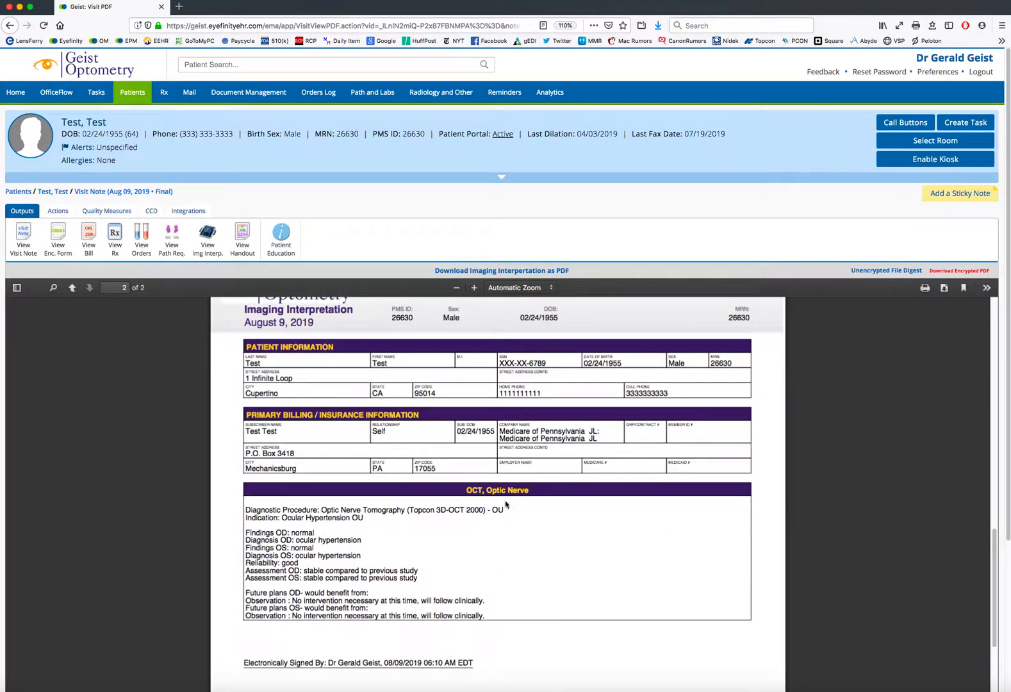
pyautogui.scroll(-3)
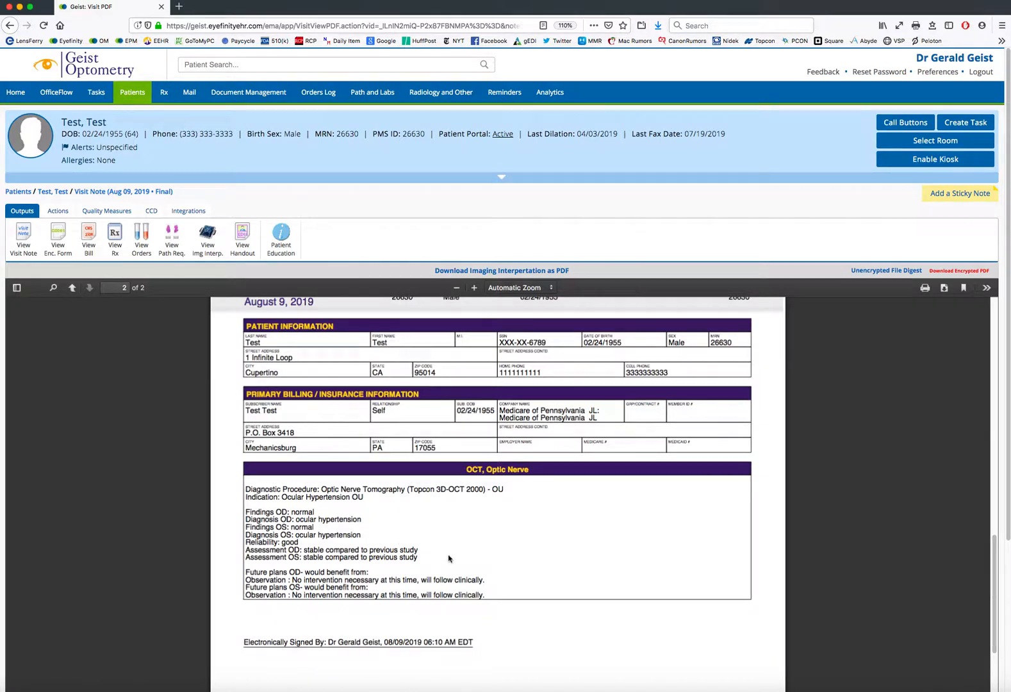
pyautogui.moveTo(956, 561)
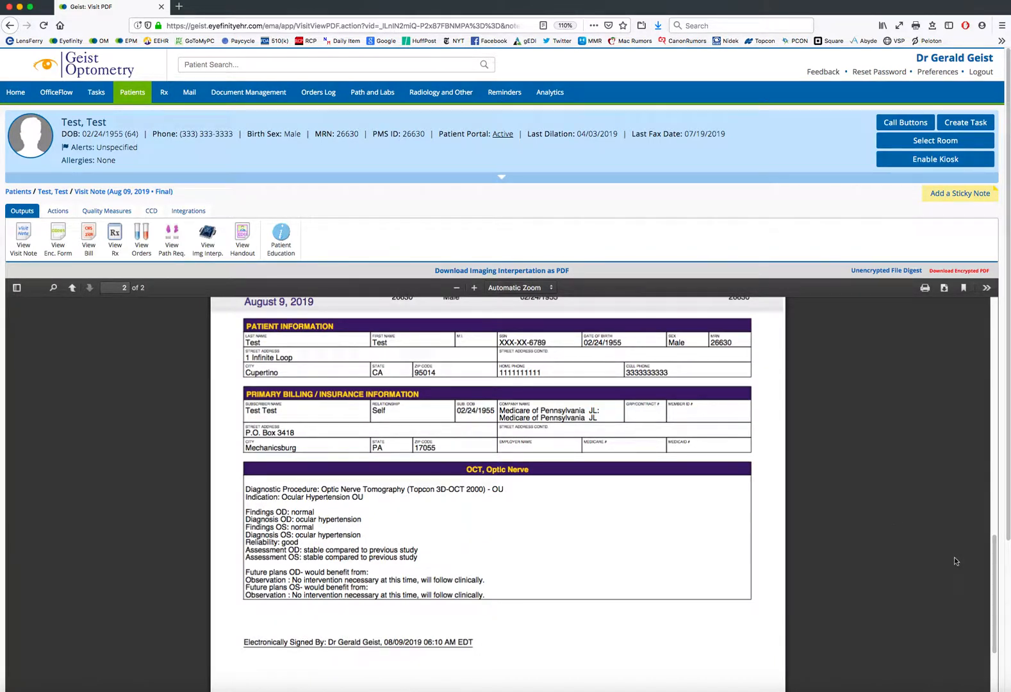
pyautogui.click(72, 287)
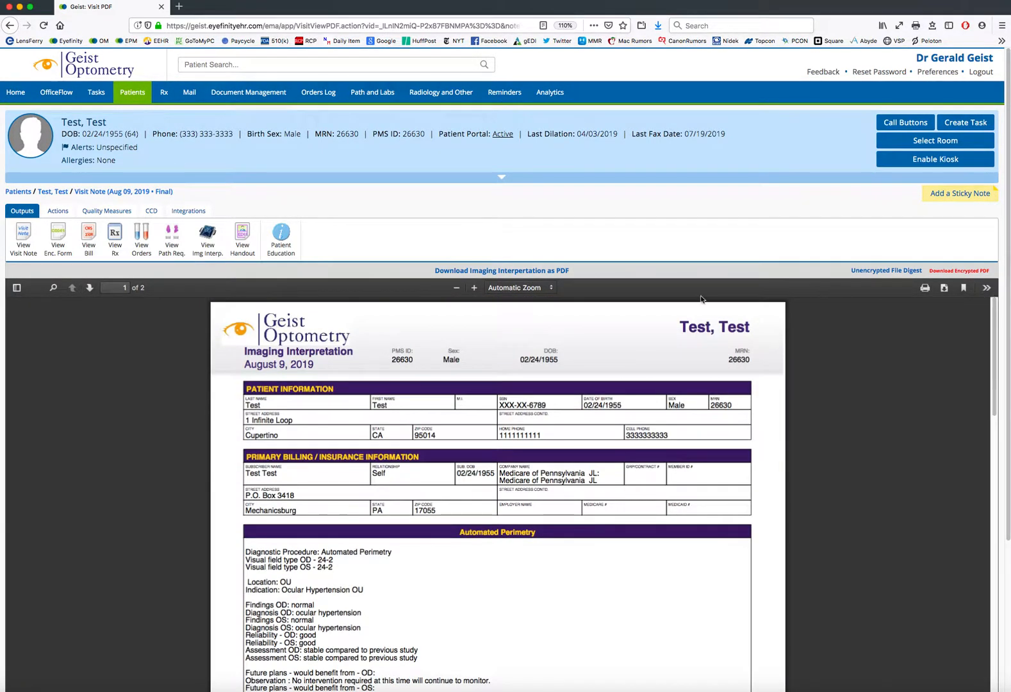
# Step: View the August 9 visit note, cancelling both its Print dialog and its PDF download
pyautogui.click(23, 238)
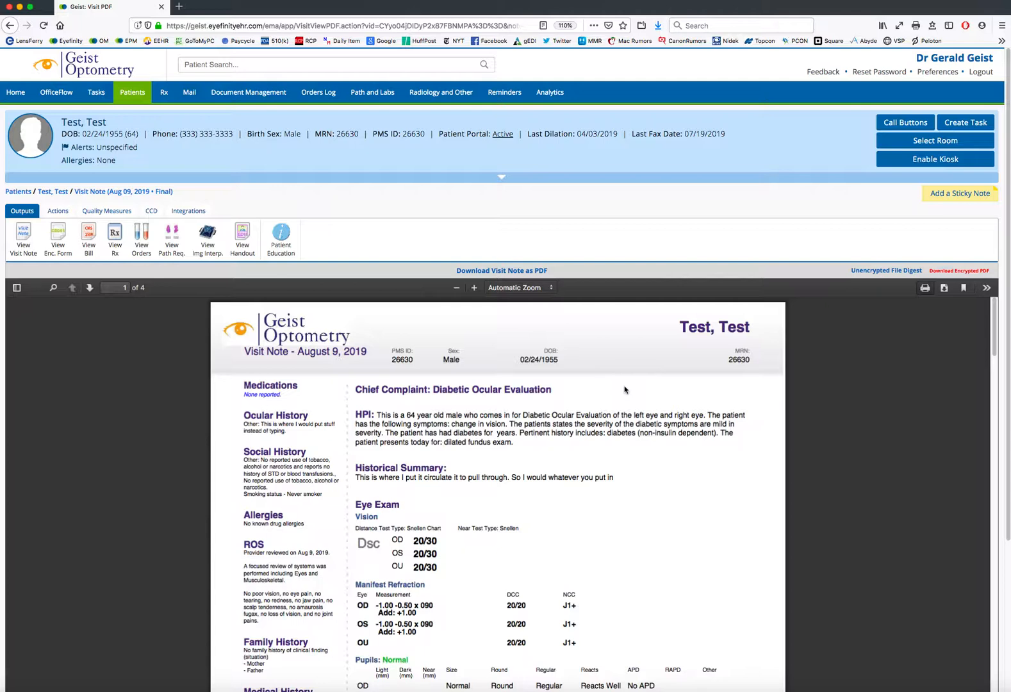
pyautogui.click(925, 287)
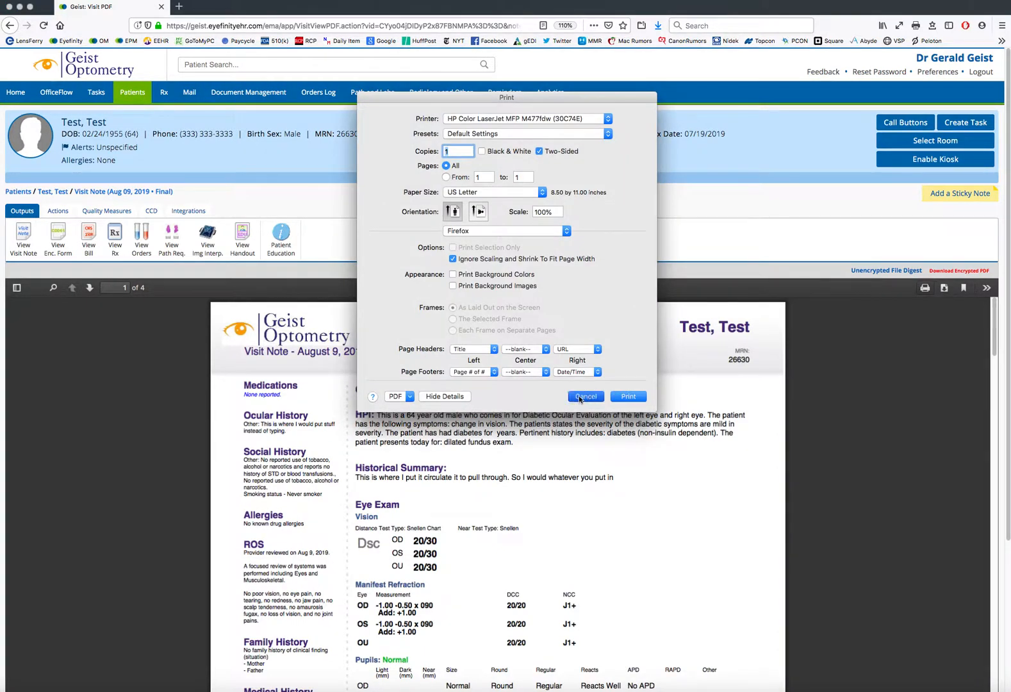
pyautogui.click(585, 396)
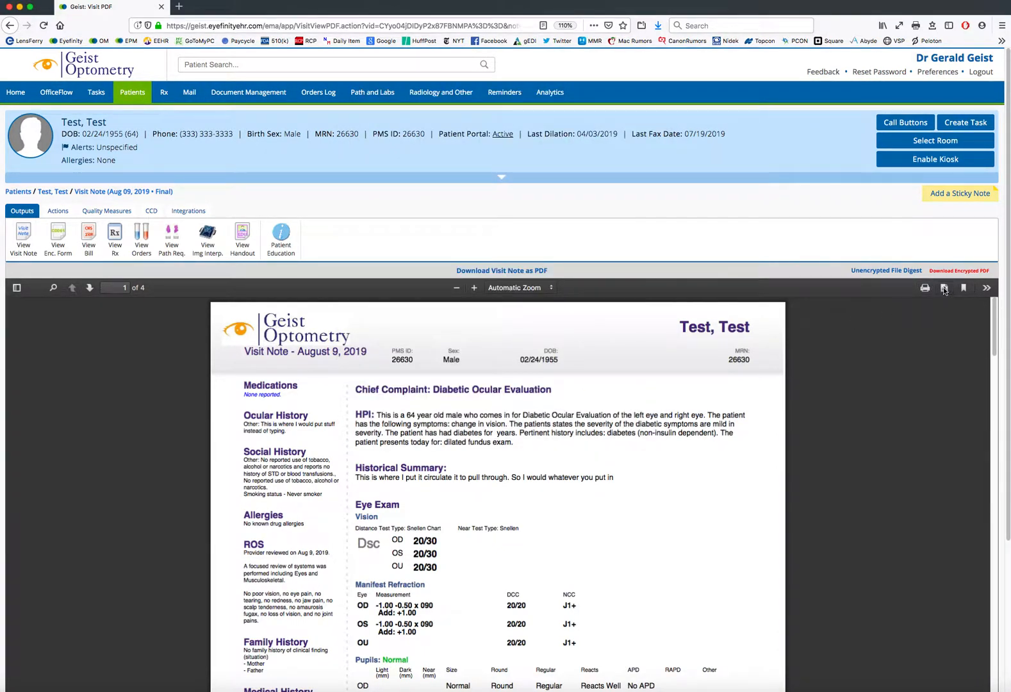
pyautogui.click(959, 270)
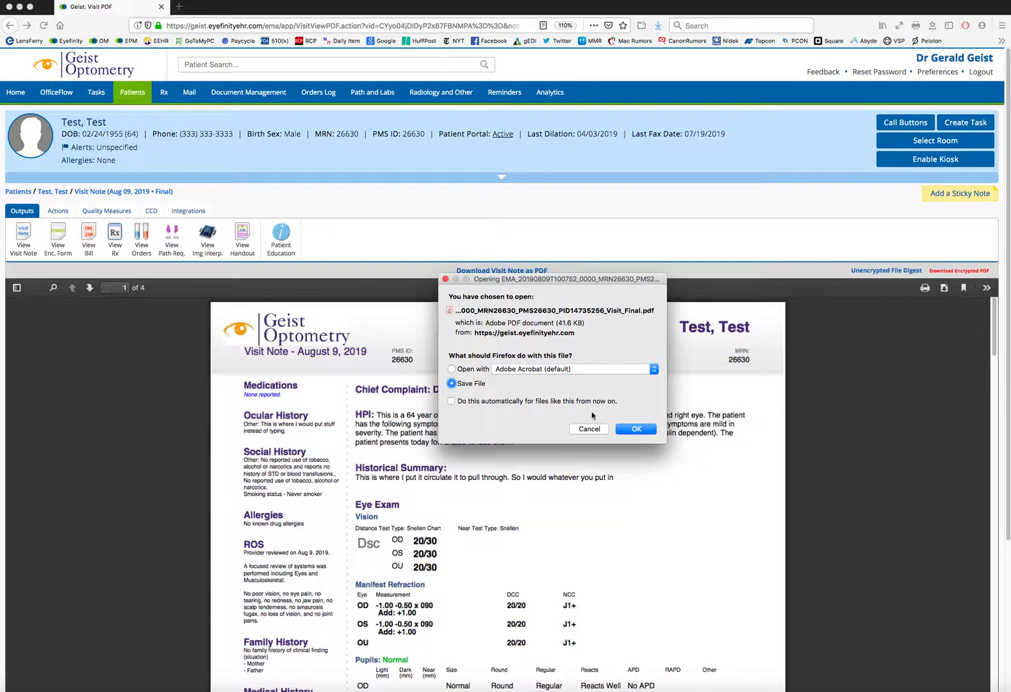
pyautogui.moveTo(597, 433)
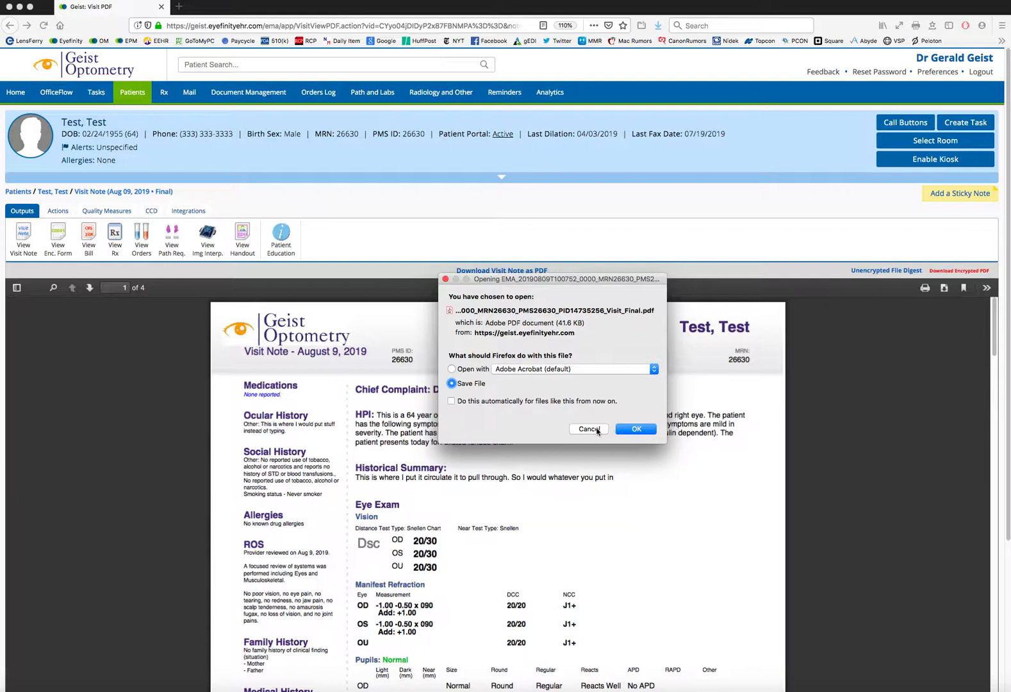
pyautogui.click(587, 429)
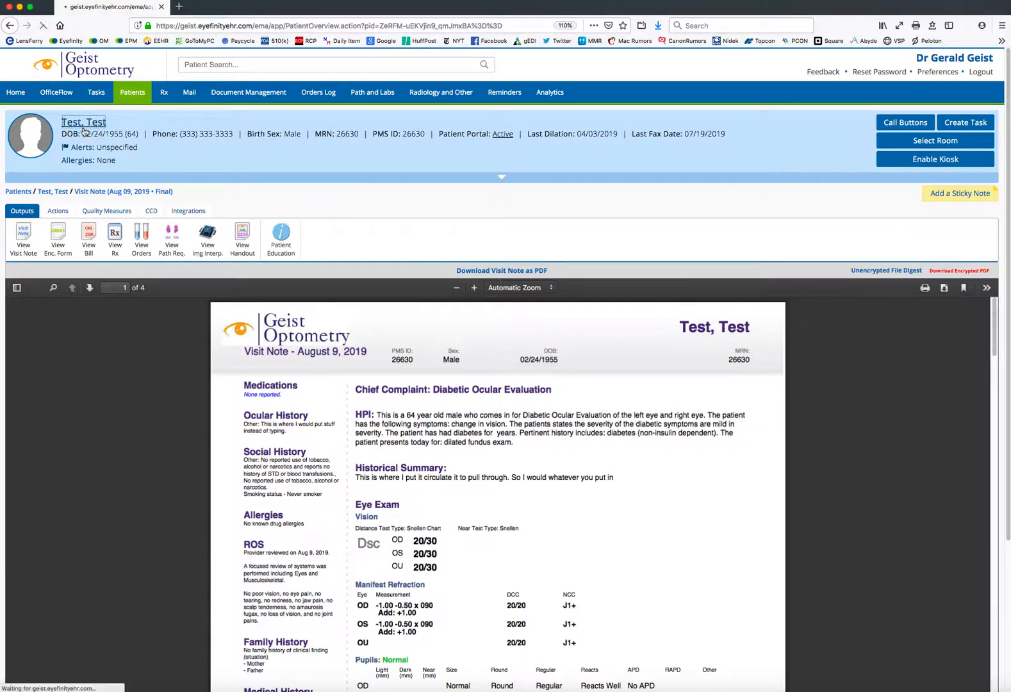
# Step: Return to Test, Test's overview and open the Apr 03, 2019 visit from Patient Activity
pyautogui.click(83, 122)
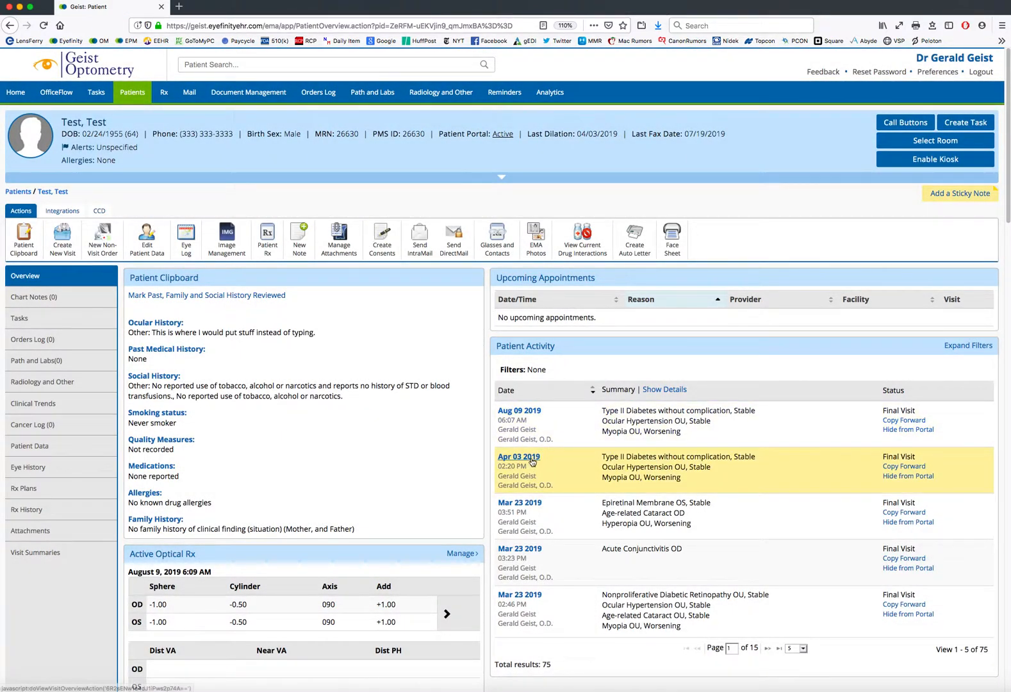
pyautogui.click(518, 456)
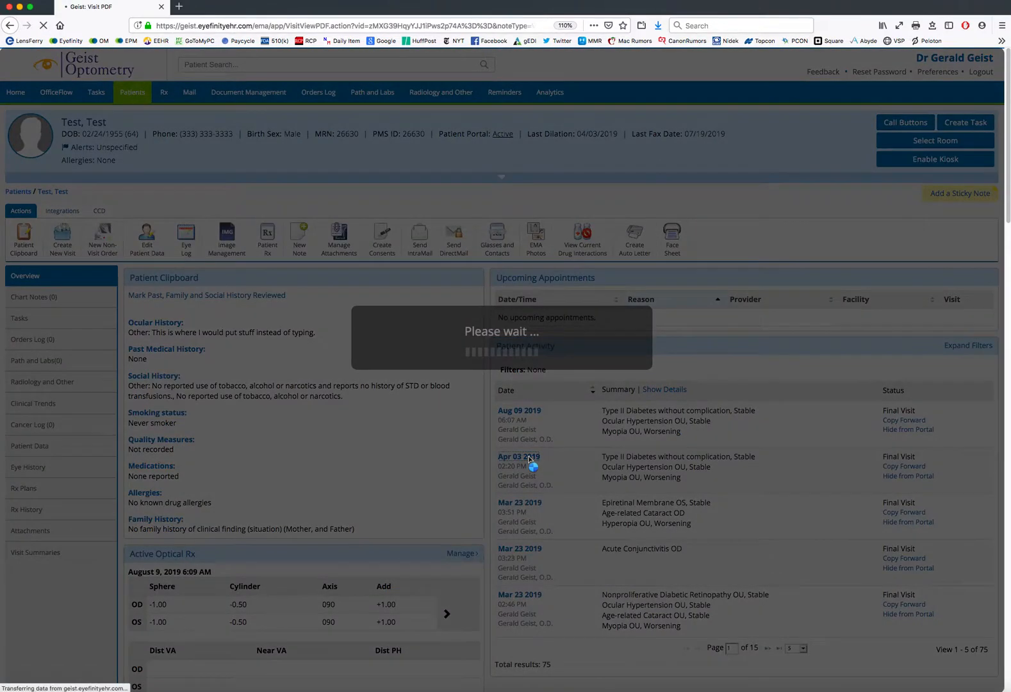
pyautogui.click(519, 457)
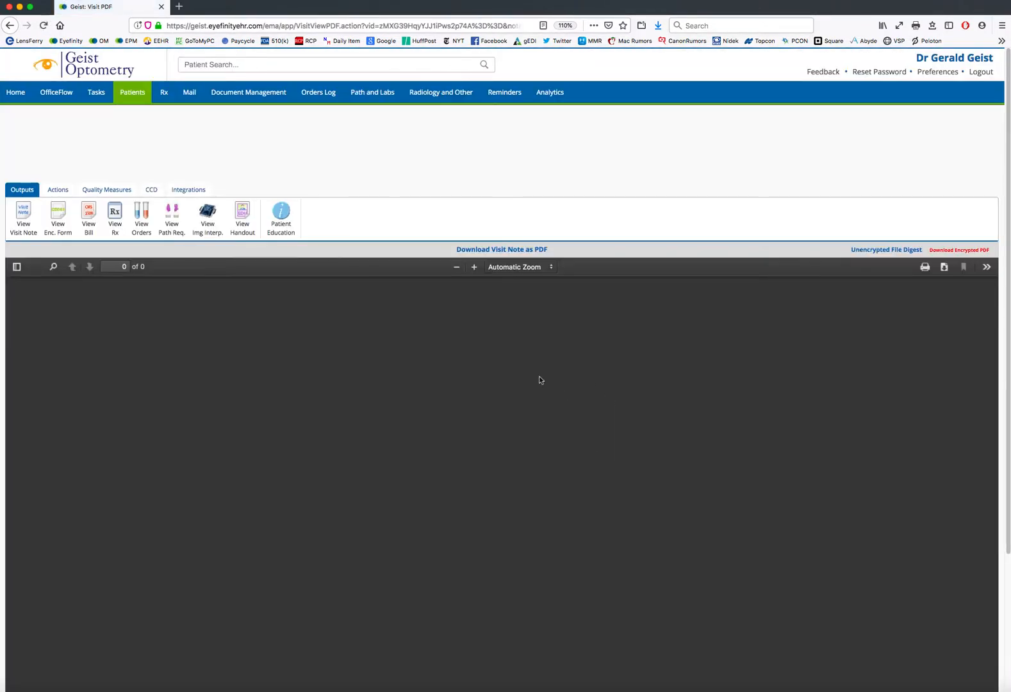
# Step: View the April 3 encounter form's diagnoses, procedures and eye code pages, then request its imaging interpretation
pyautogui.click(58, 234)
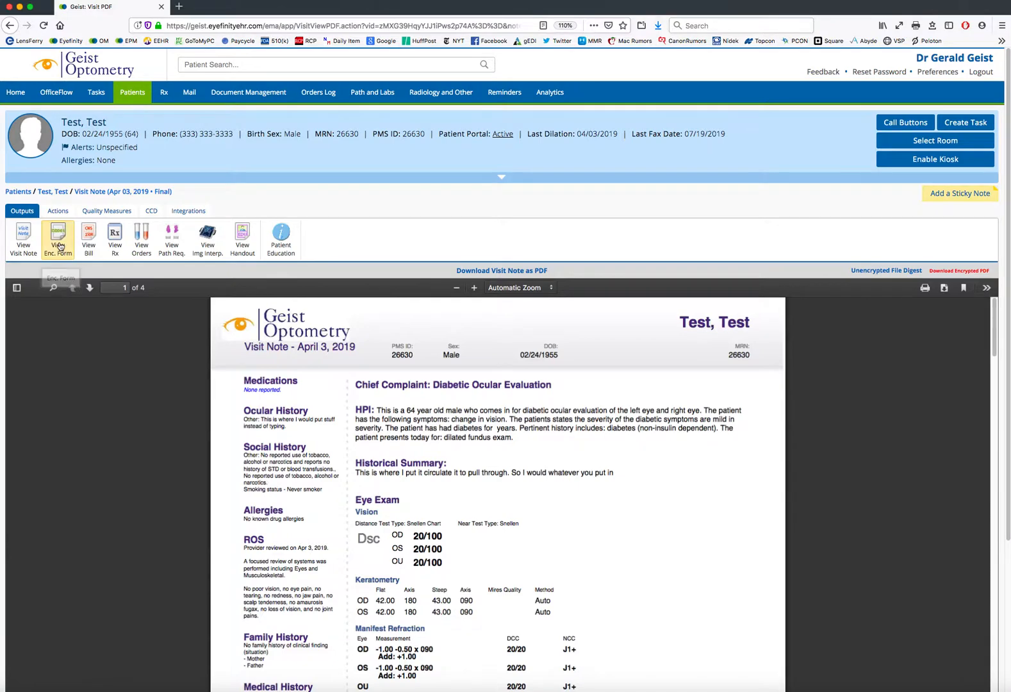
pyautogui.click(58, 240)
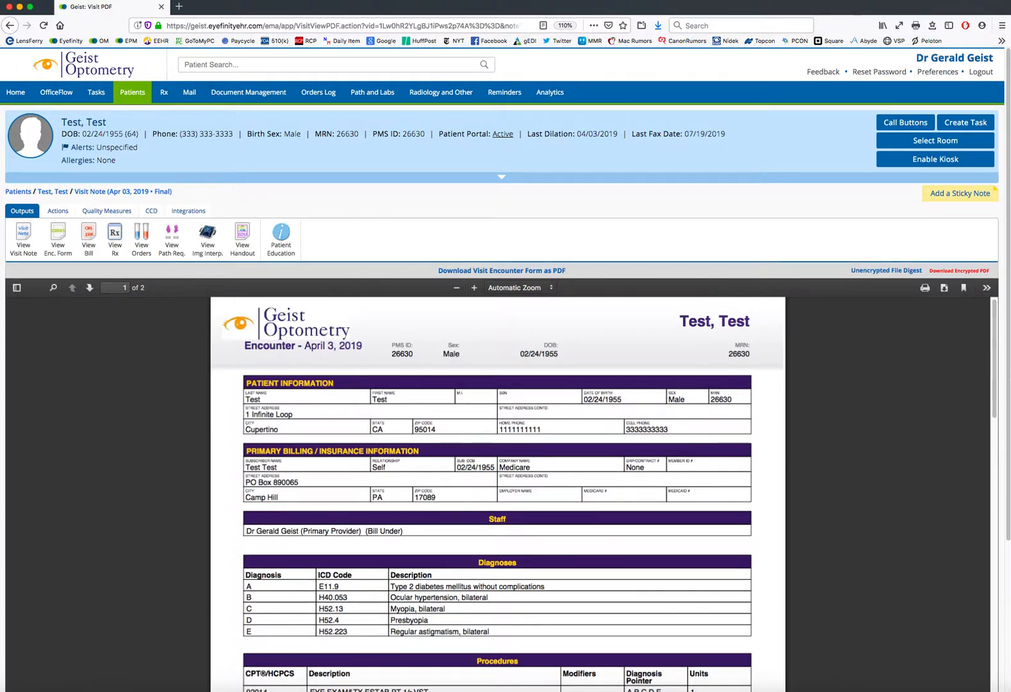
pyautogui.scroll(-3)
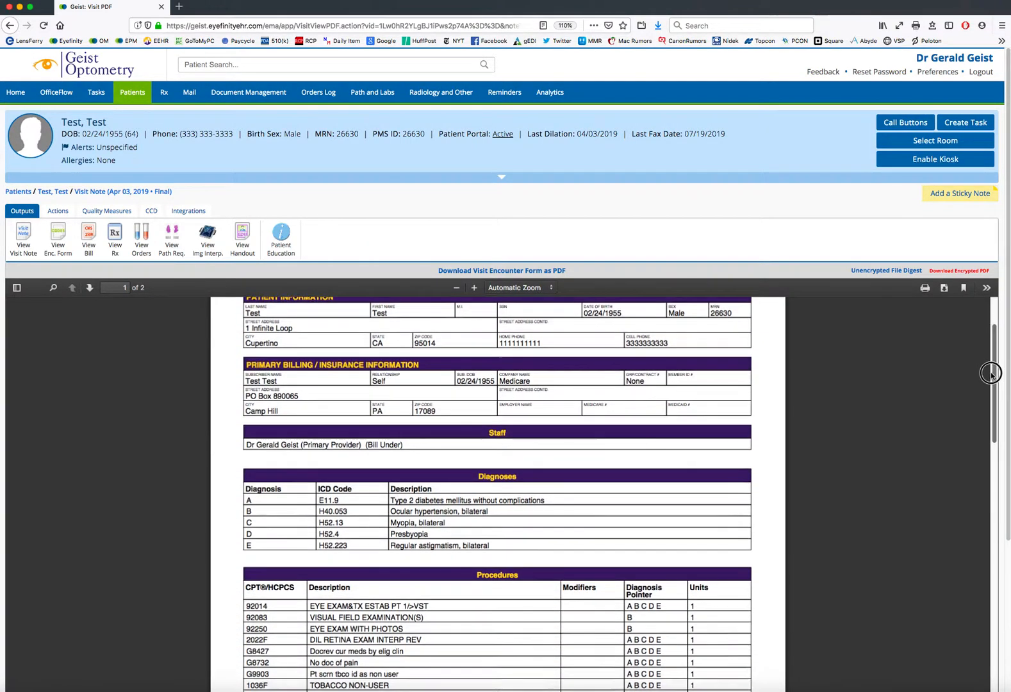
pyautogui.scroll(-3)
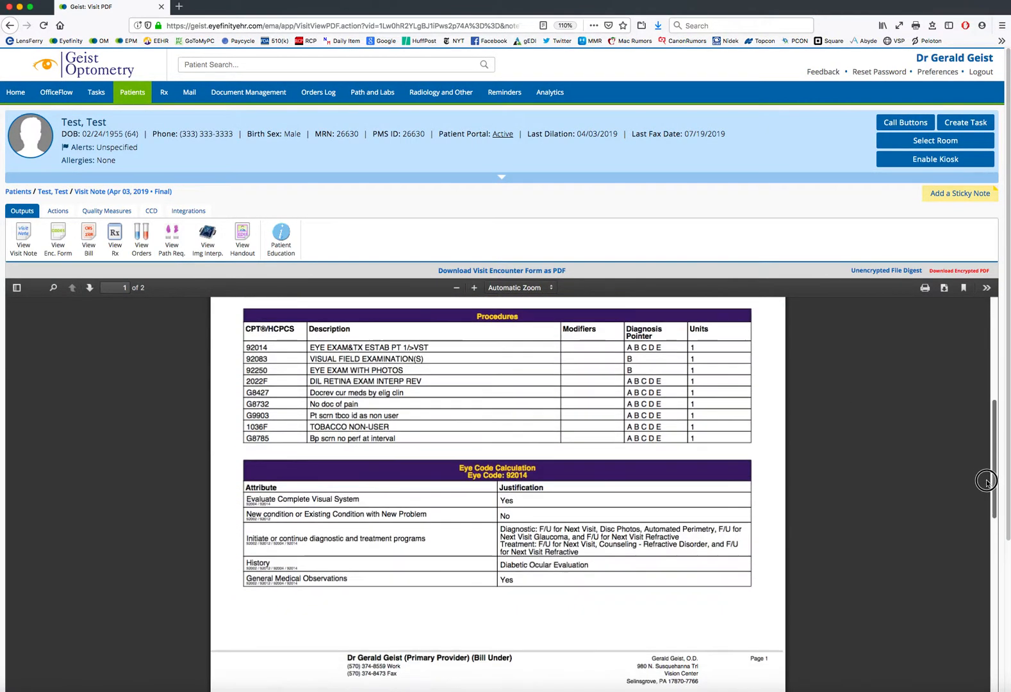
pyautogui.scroll(-3)
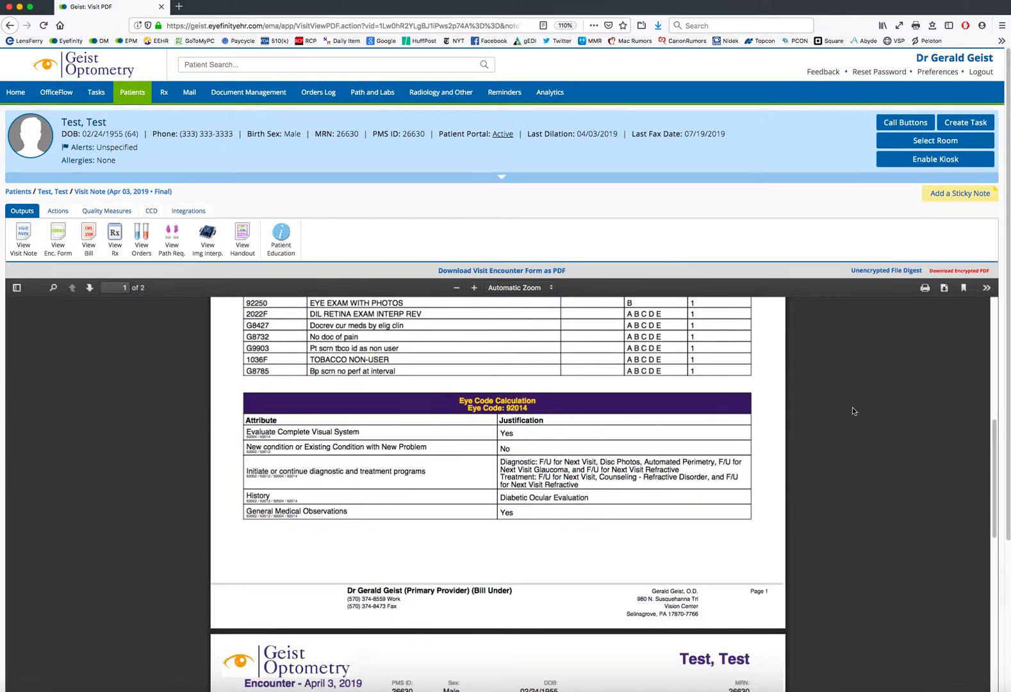
pyautogui.scroll(-3)
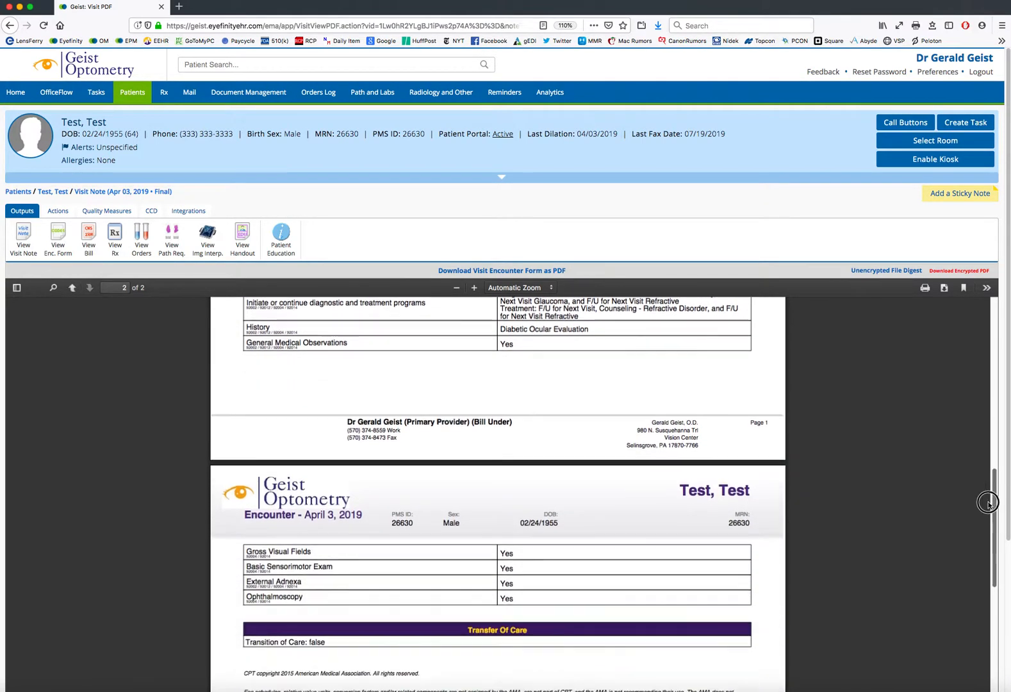
pyautogui.click(72, 287)
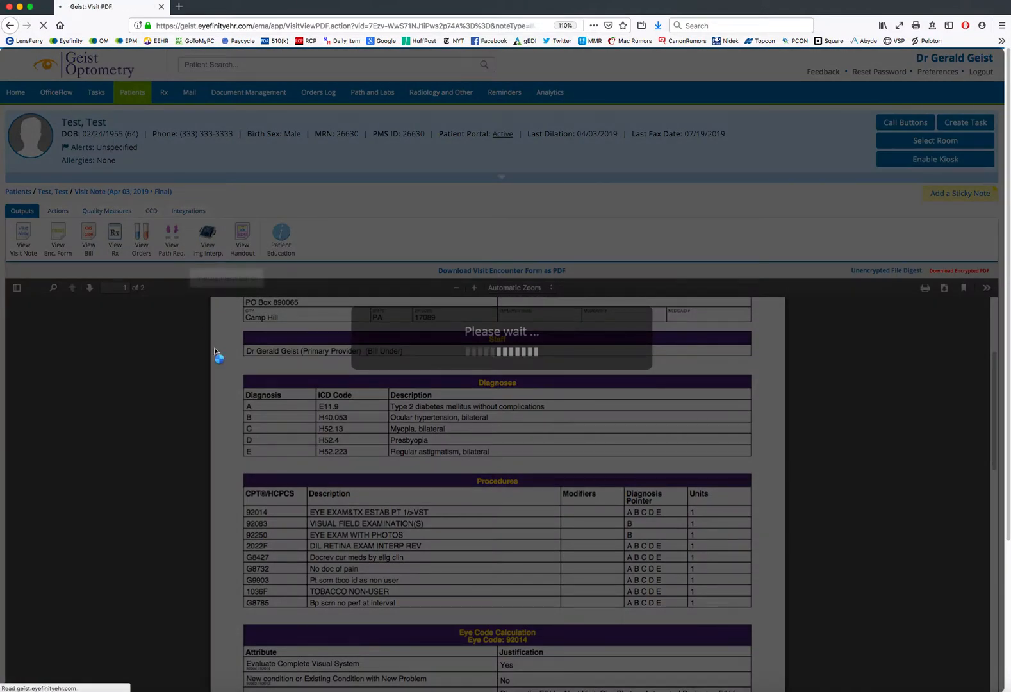
# Step: View the April 3, 2019 imaging interpretation and read the Disc Photos findings signed by Dr Gerald Geist
pyautogui.click(208, 238)
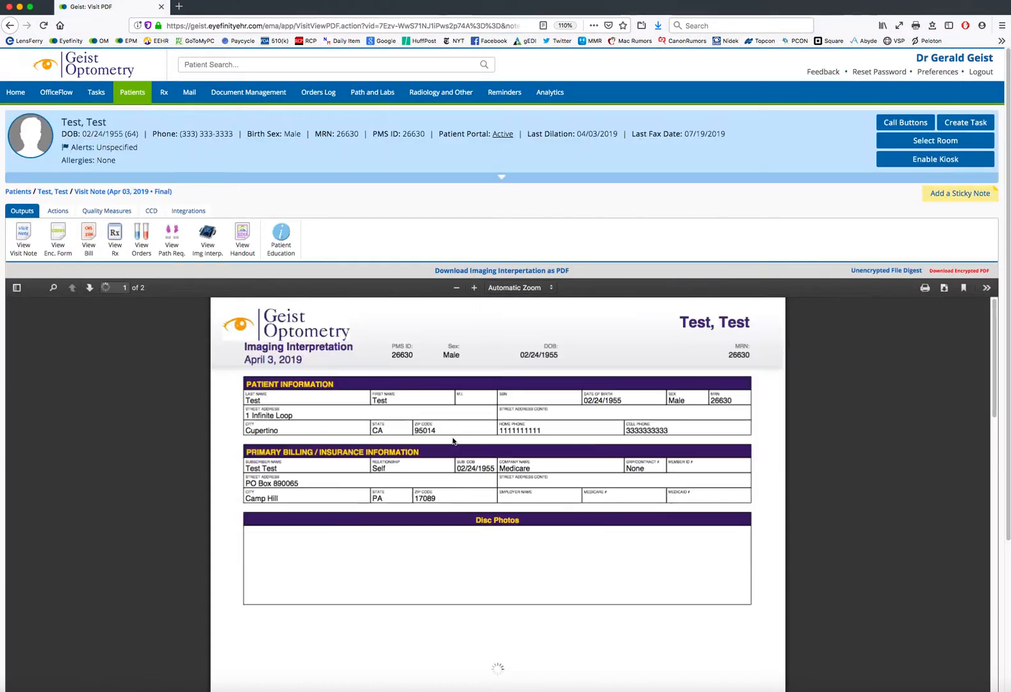
pyautogui.scroll(-3)
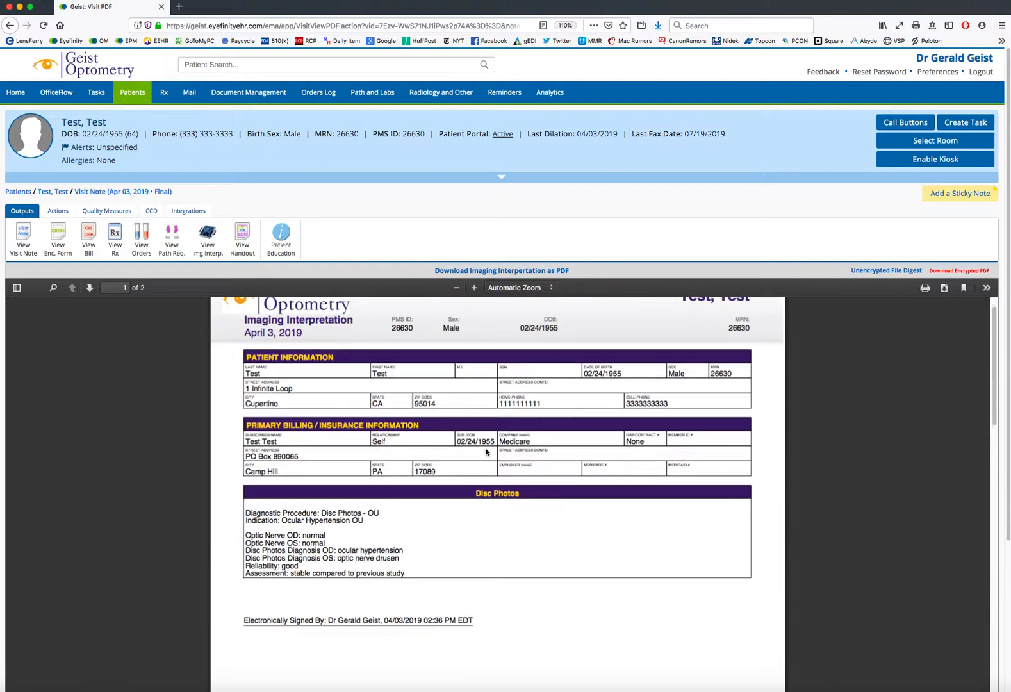
pyautogui.scroll(-3)
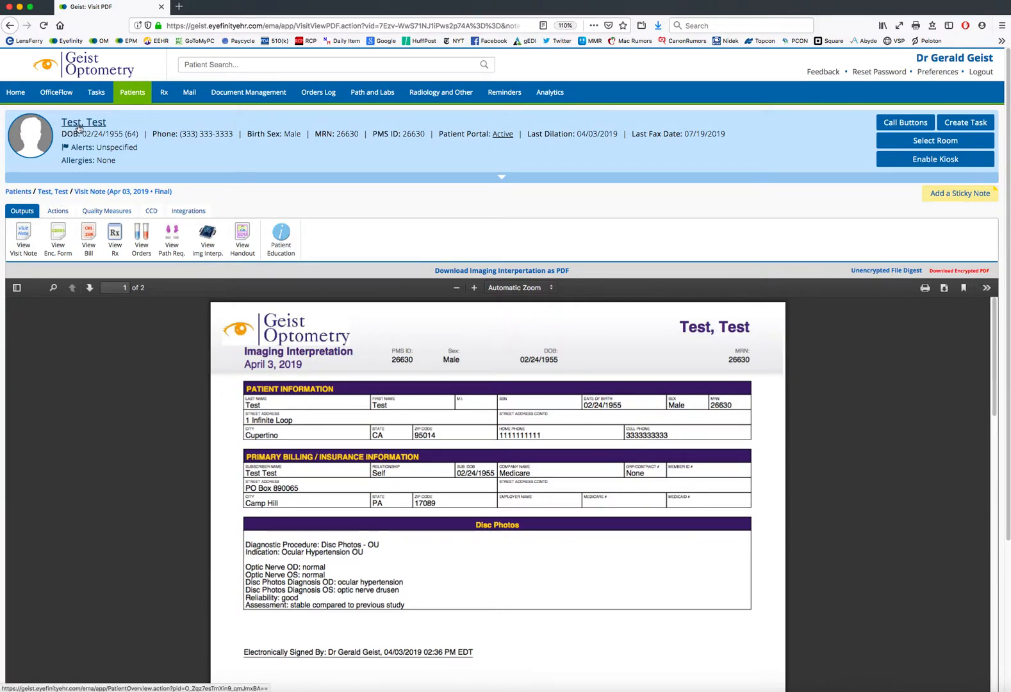
pyautogui.moveTo(52, 191)
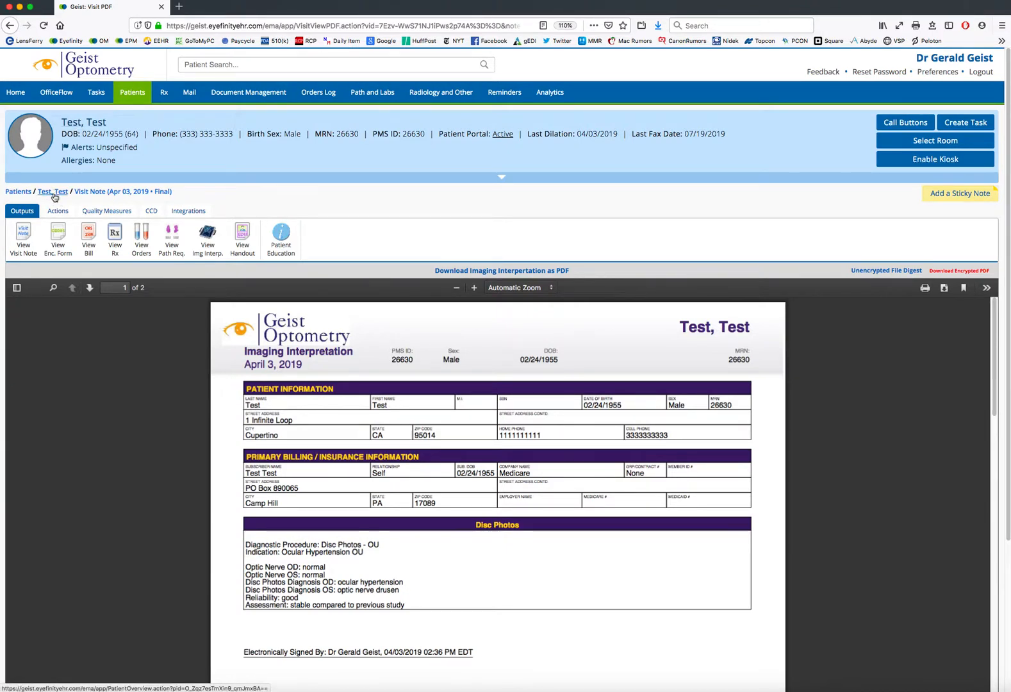
# Step: Return to Test, Test's patient overview, then go to the Eyefinity home dashboard
pyautogui.click(53, 191)
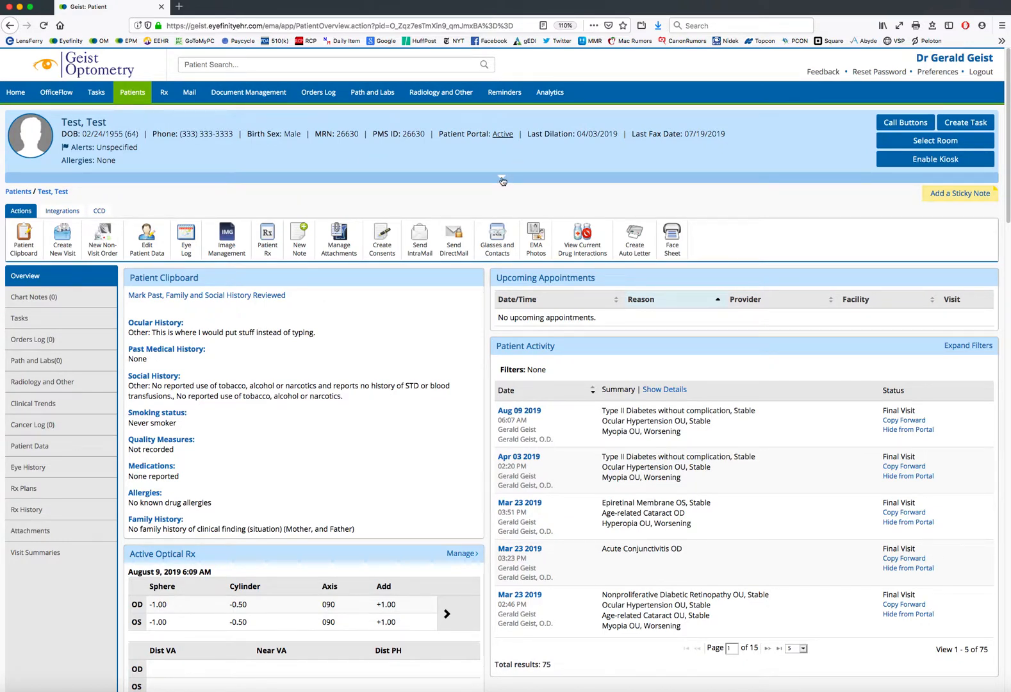
pyautogui.click(501, 179)
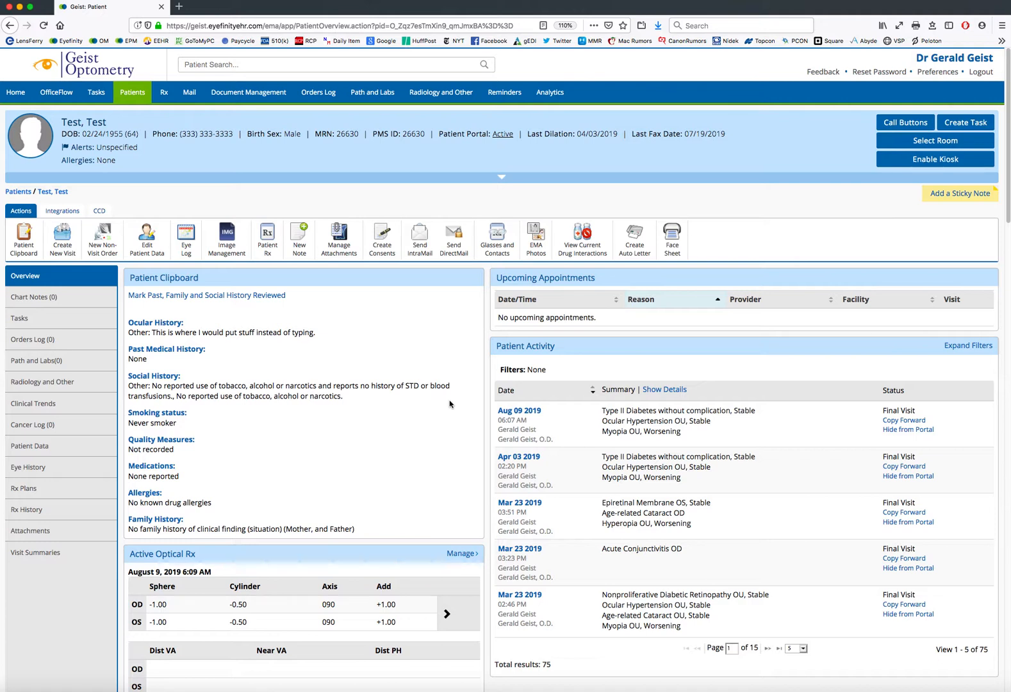
pyautogui.moveTo(184, 147)
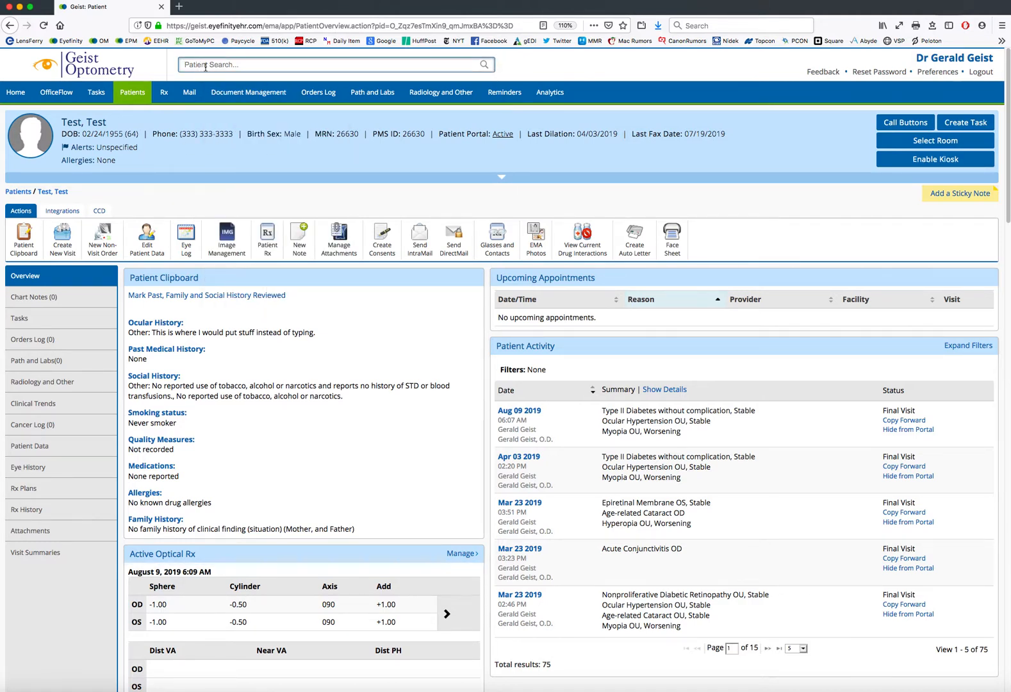
pyautogui.click(16, 91)
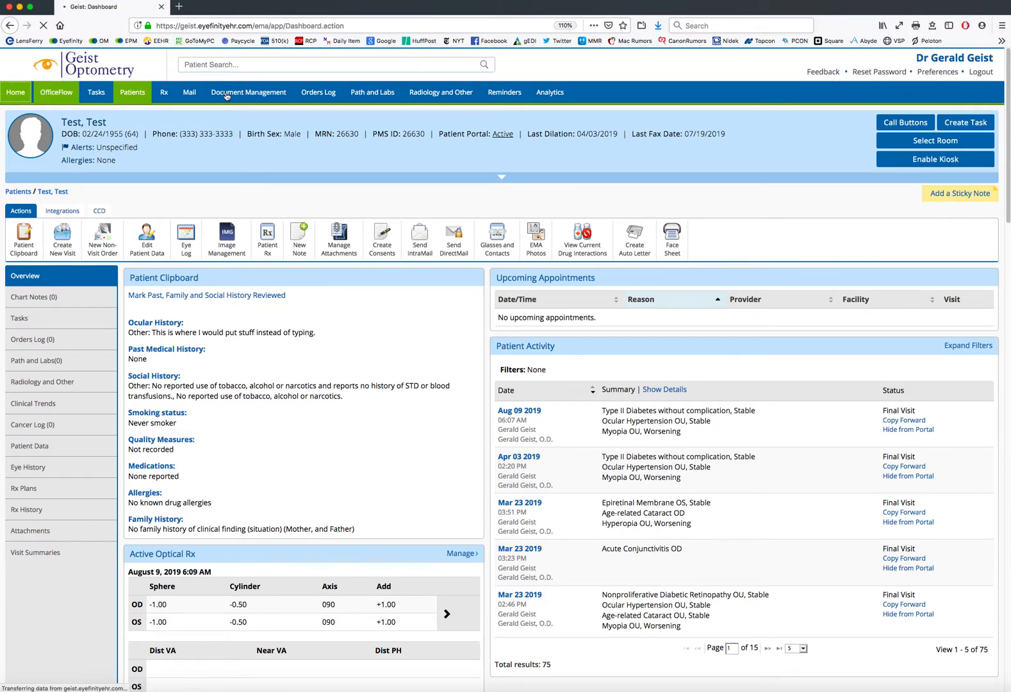